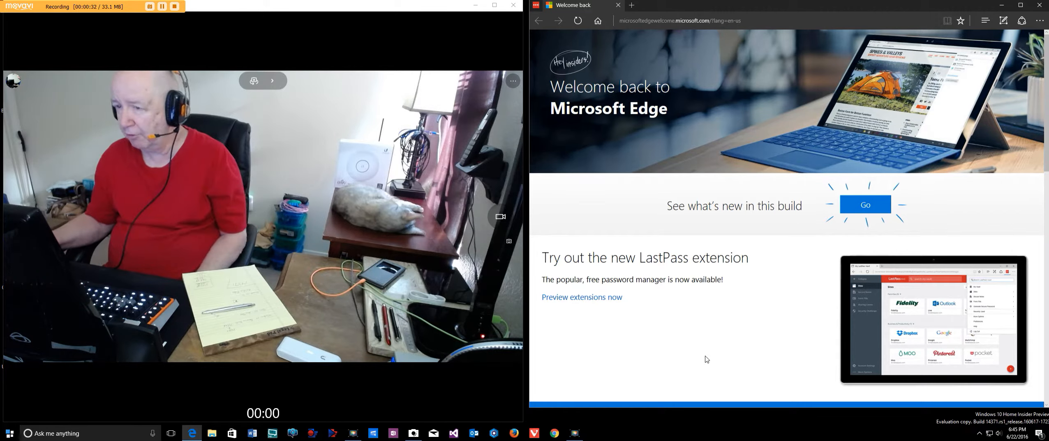
Step: Go to the 'What's new in this build' page for Microsoft Edge build 14371
scroll("down", 3)
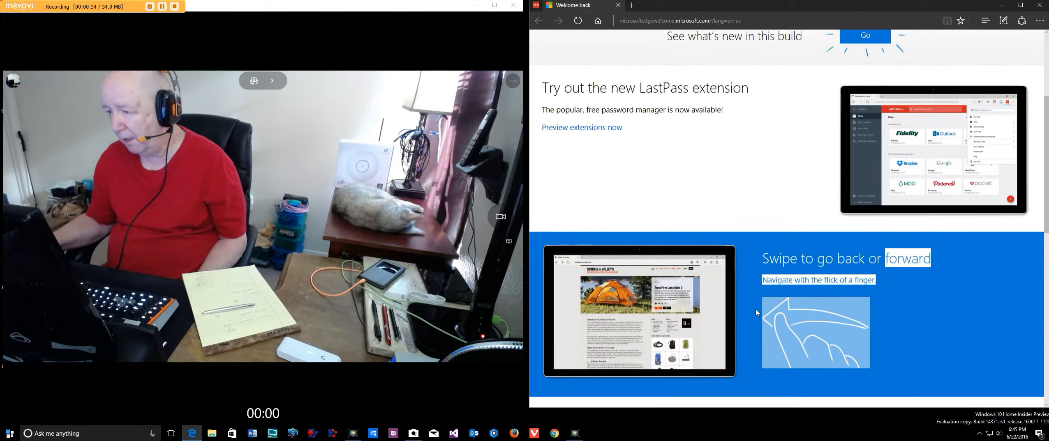
scroll("down", 3)
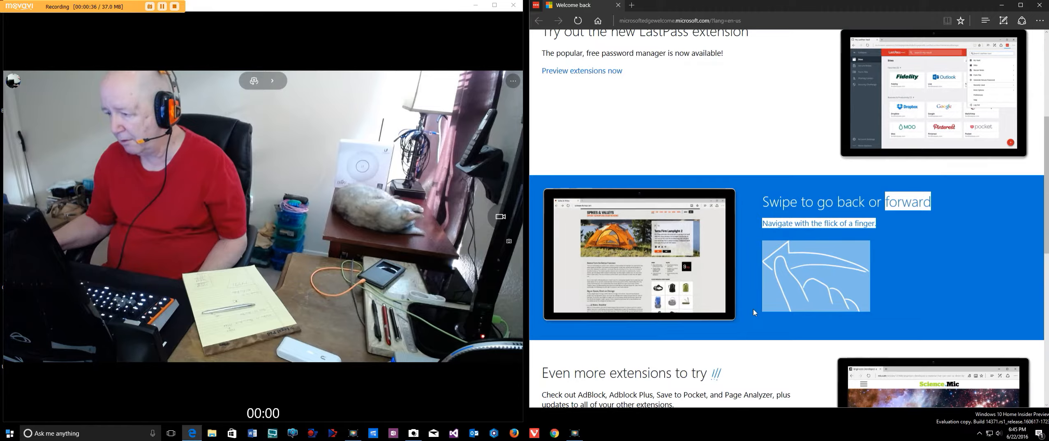
scroll("up", 3)
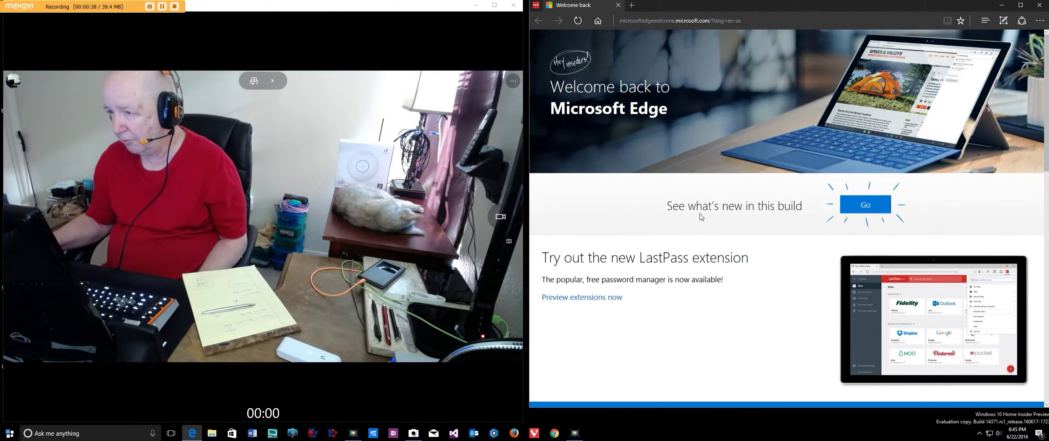
mouse_move(766, 245)
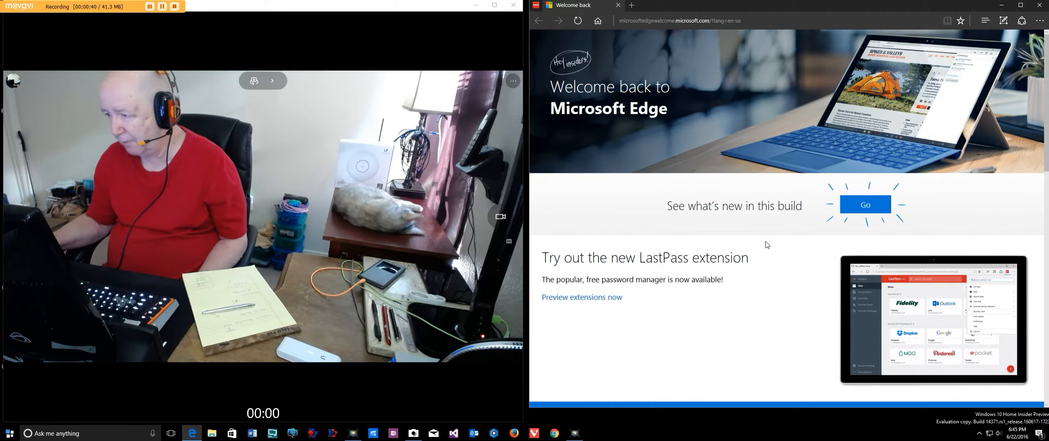
scroll("down", 3)
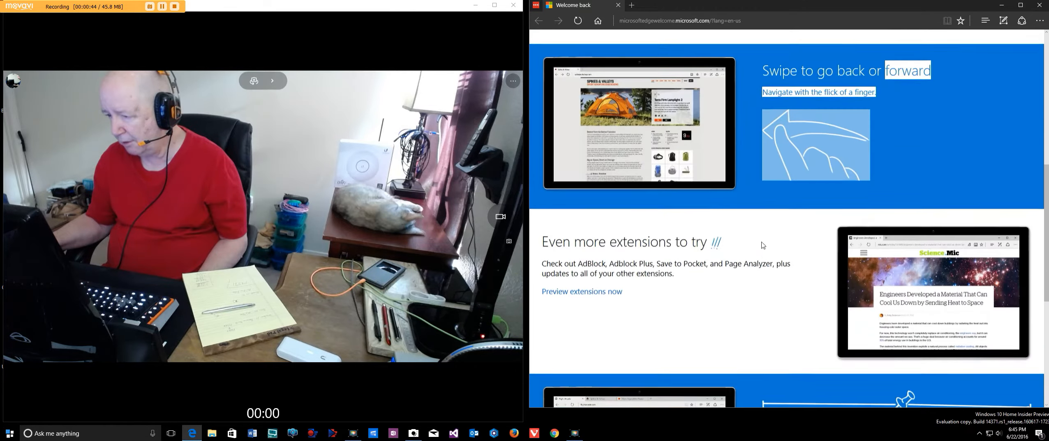
scroll("up", 3)
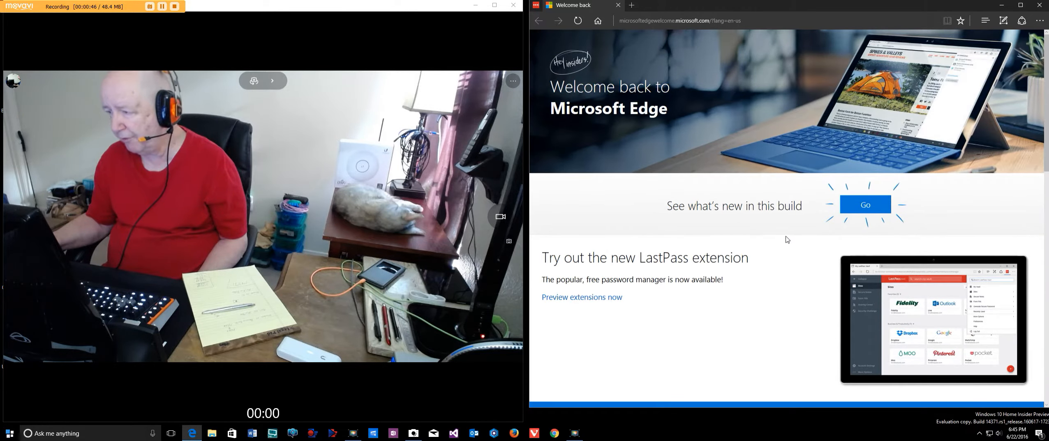
left_click(864, 204)
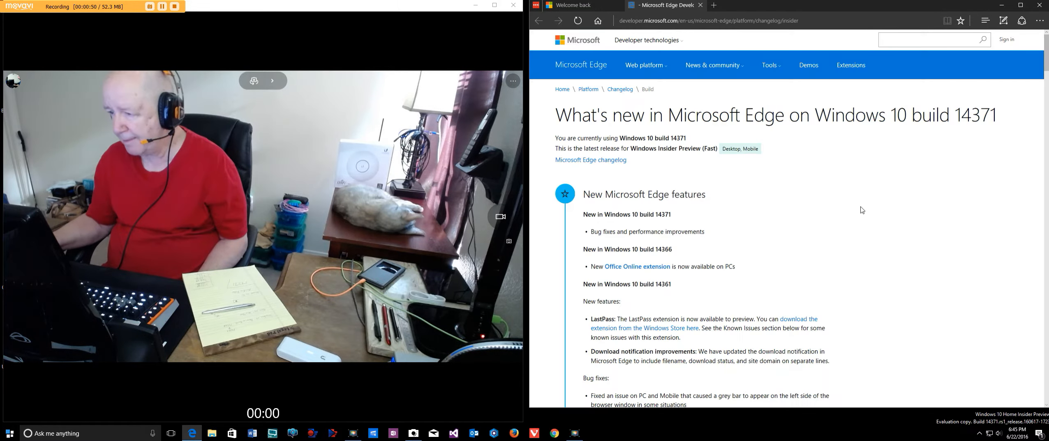
mouse_move(865, 217)
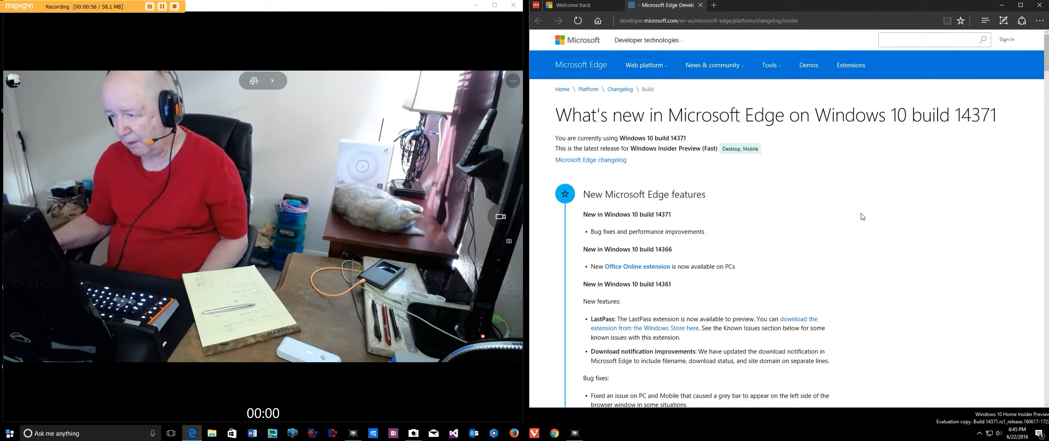
Step: Skim the build 14371 changelog, then focus the developer site's search box
scroll("down", 3)
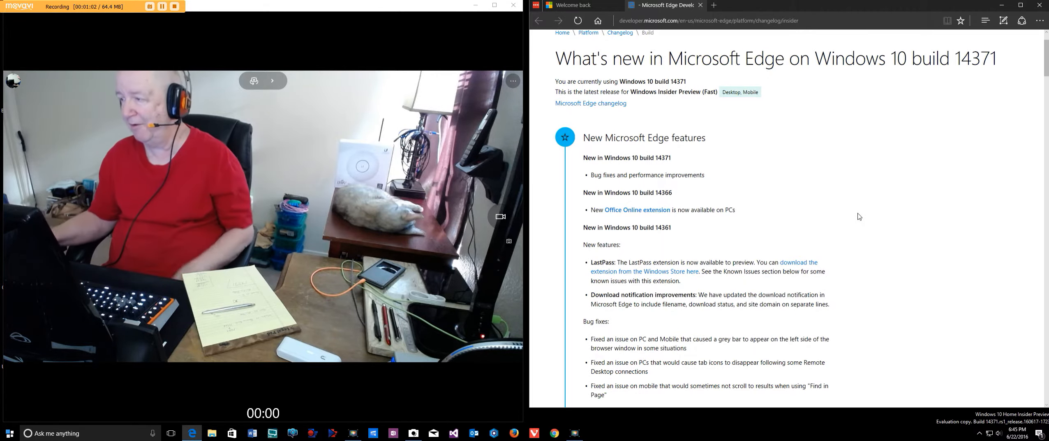
scroll("up", 3)
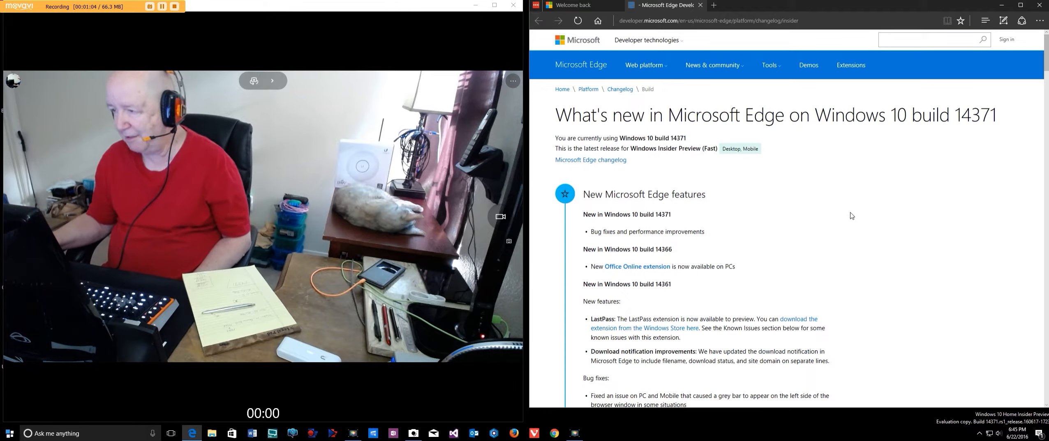
mouse_move(814, 199)
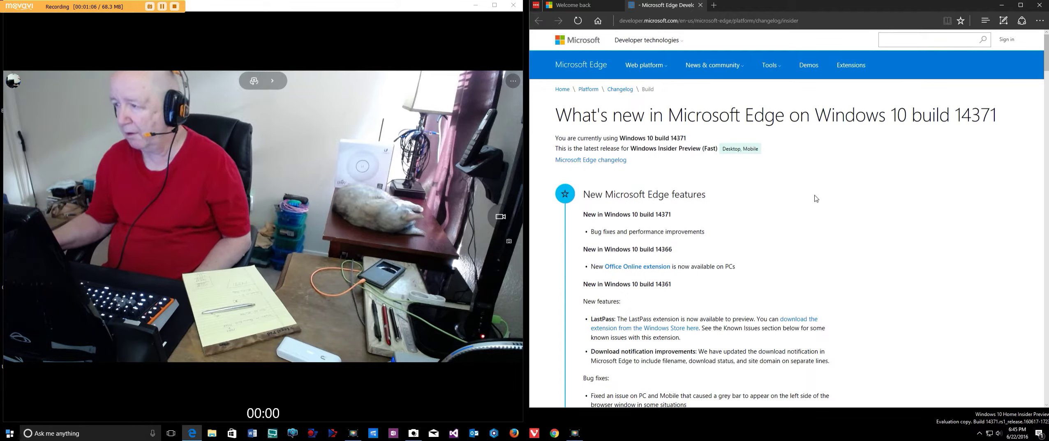
left_click(929, 39)
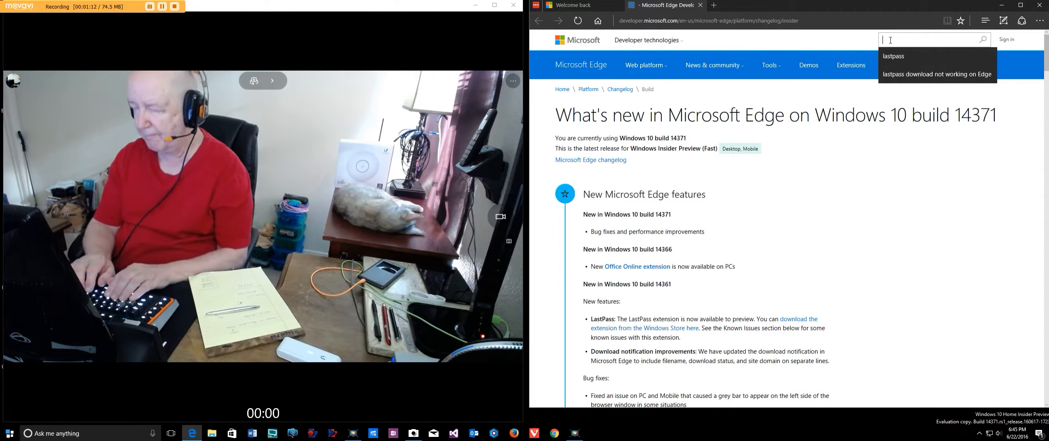
Step: Enter the query 'windows build 14371' in the Windows Dev Center search box
type("window")
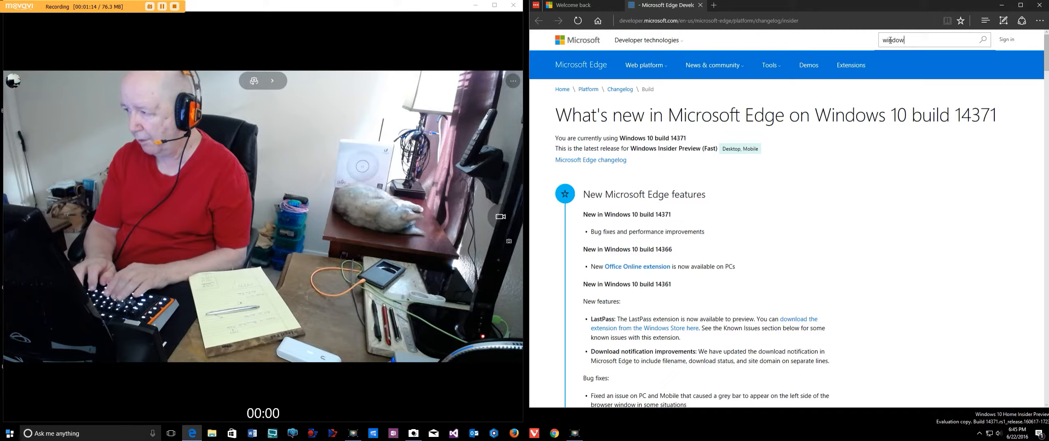
type("s")
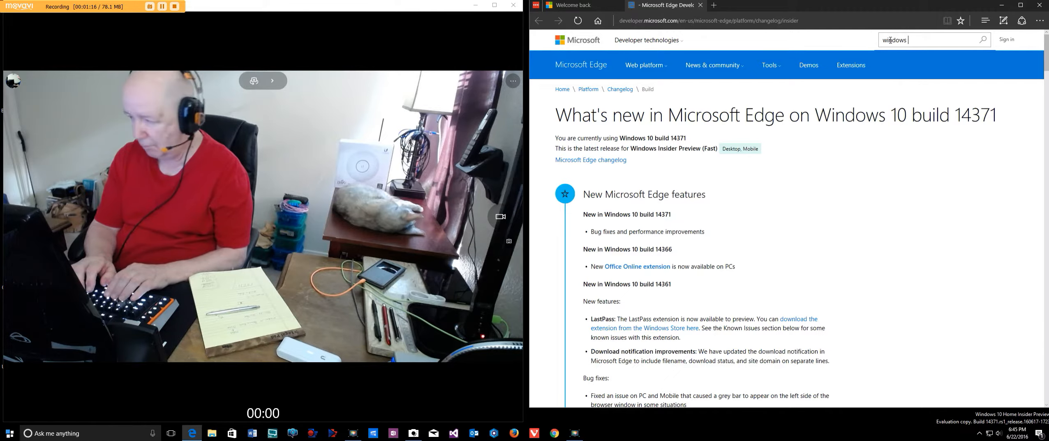
type("build")
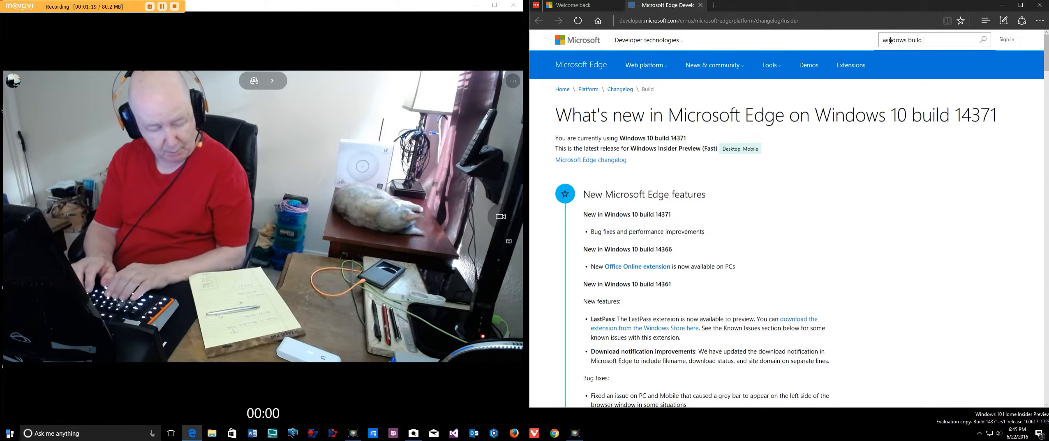
type("14")
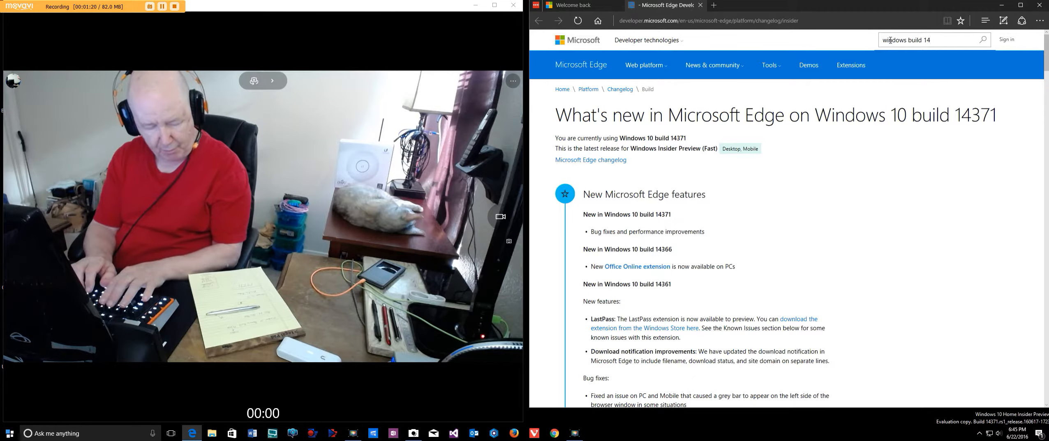
type("371")
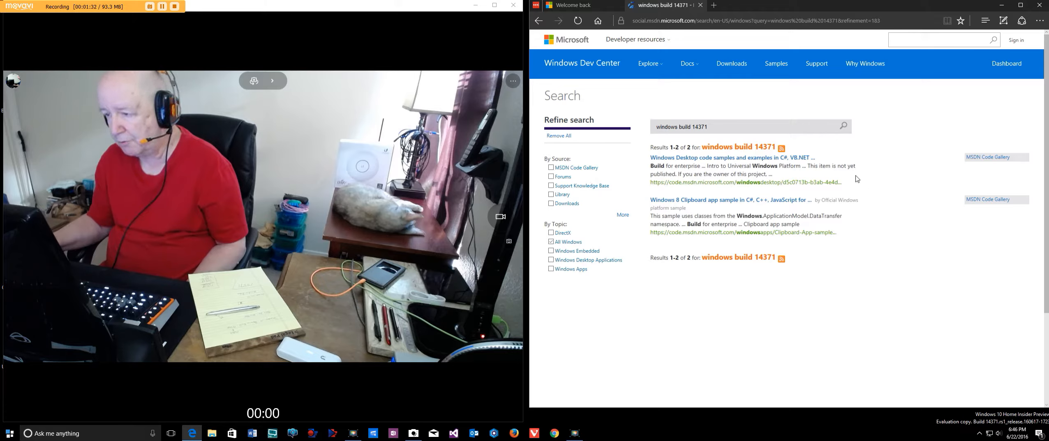
mouse_move(736, 158)
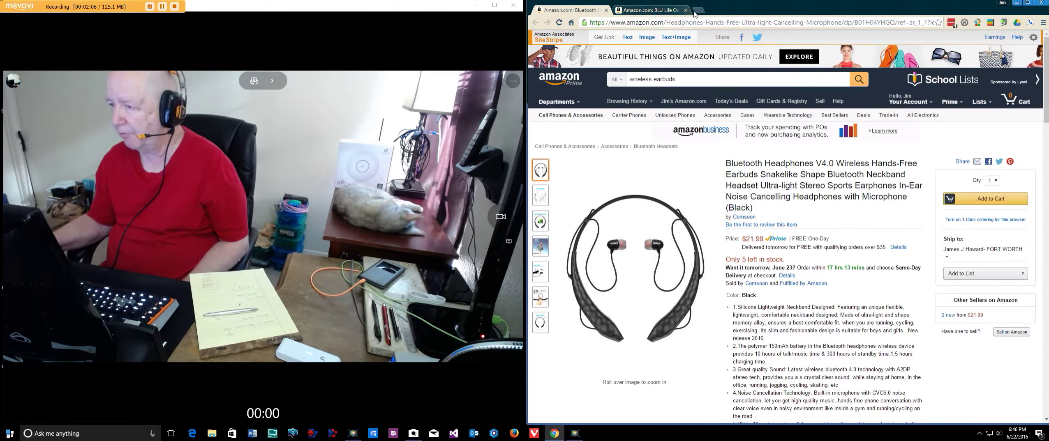
Step: Search the web for 'windows build 14371' in a new Chrome tab
left_click(693, 10)
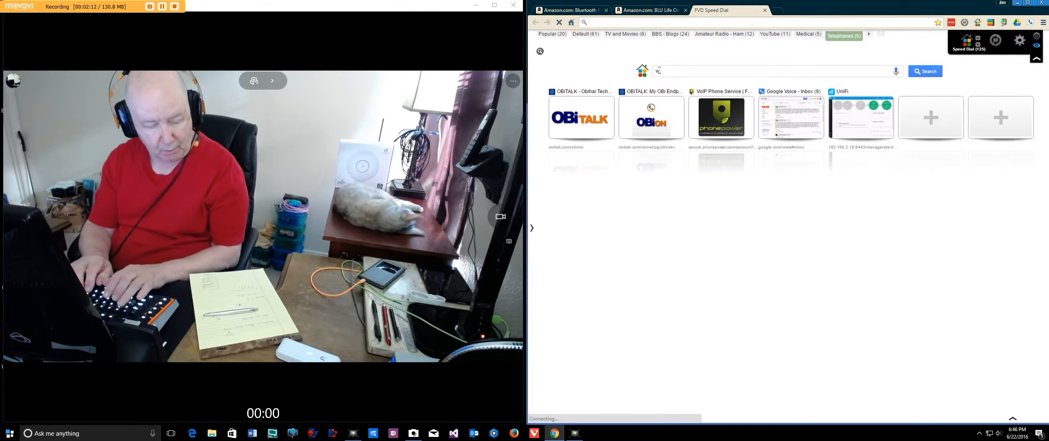
type("windows")
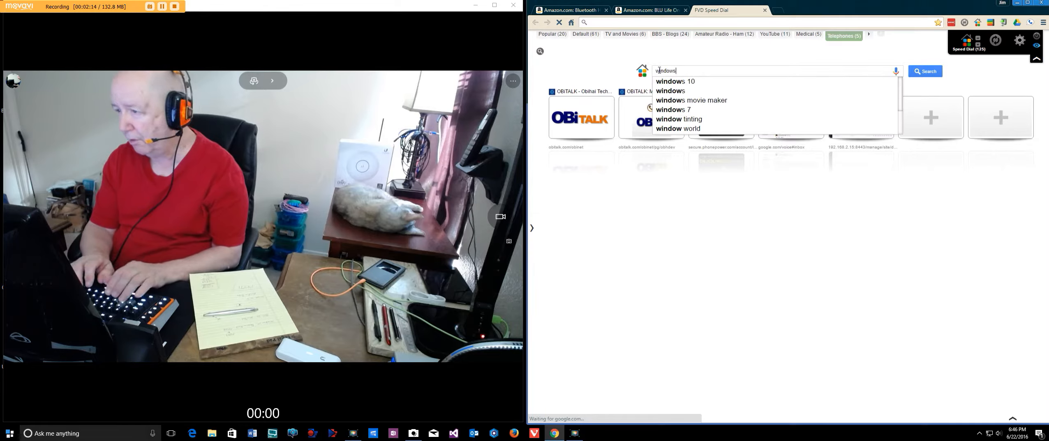
type("build")
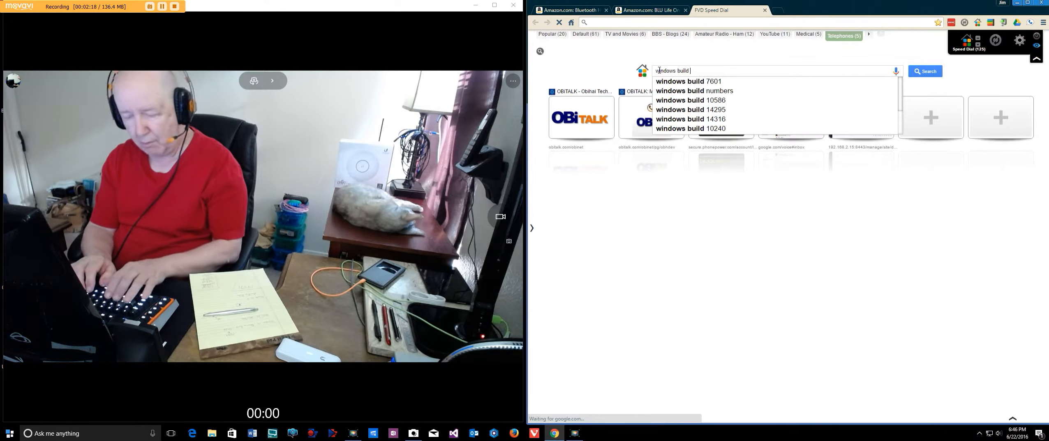
type("1")
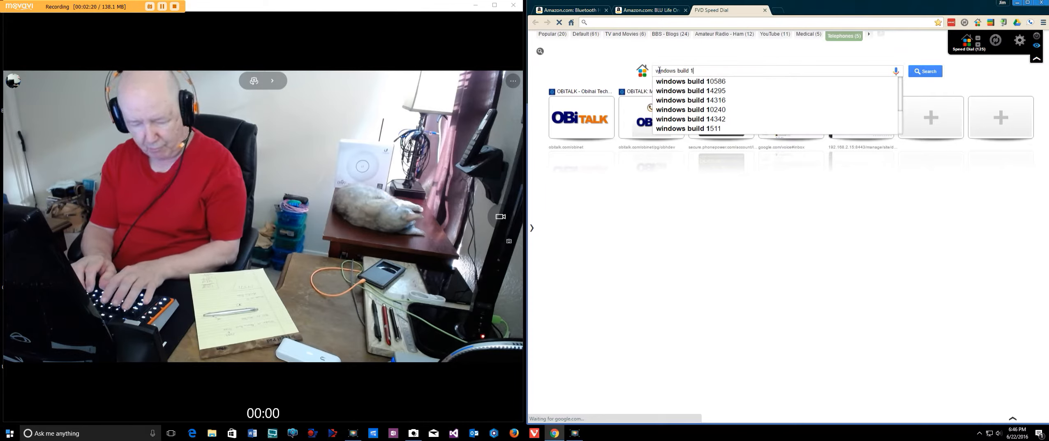
type("4371")
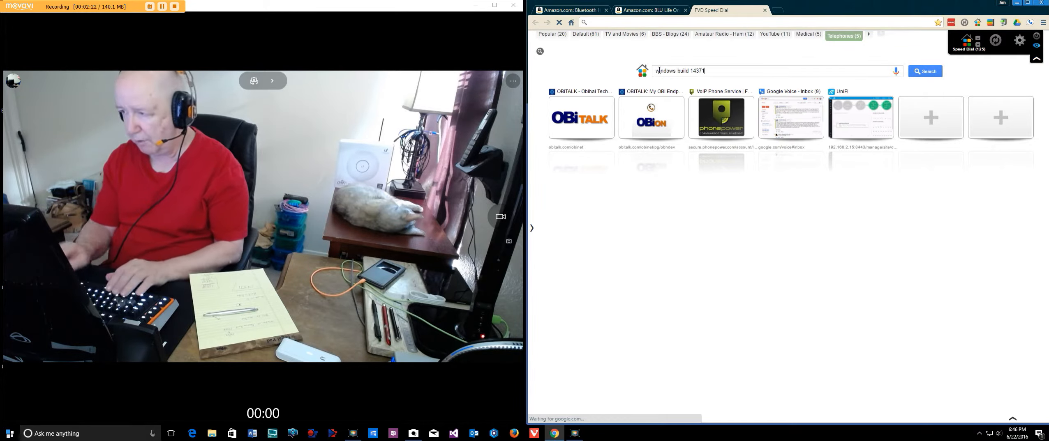
left_click(925, 70)
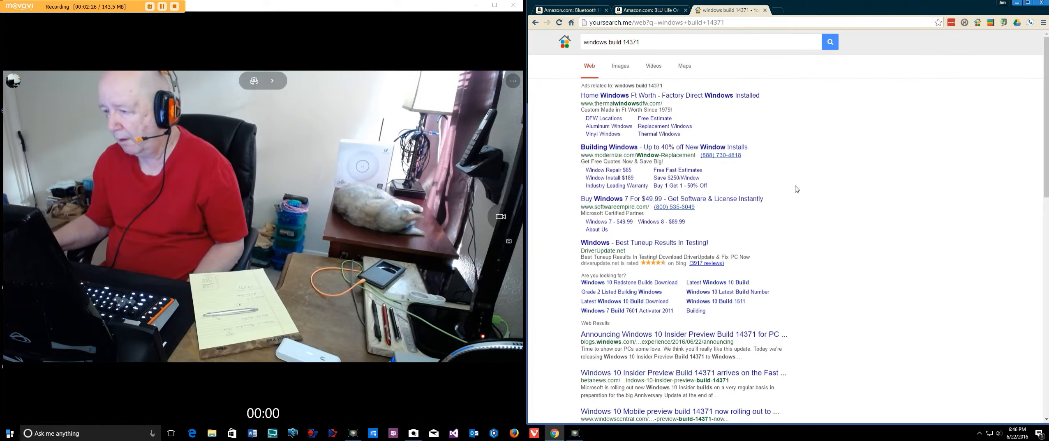
Step: Scroll through the windows build 14371 search results list
scroll("down", 3)
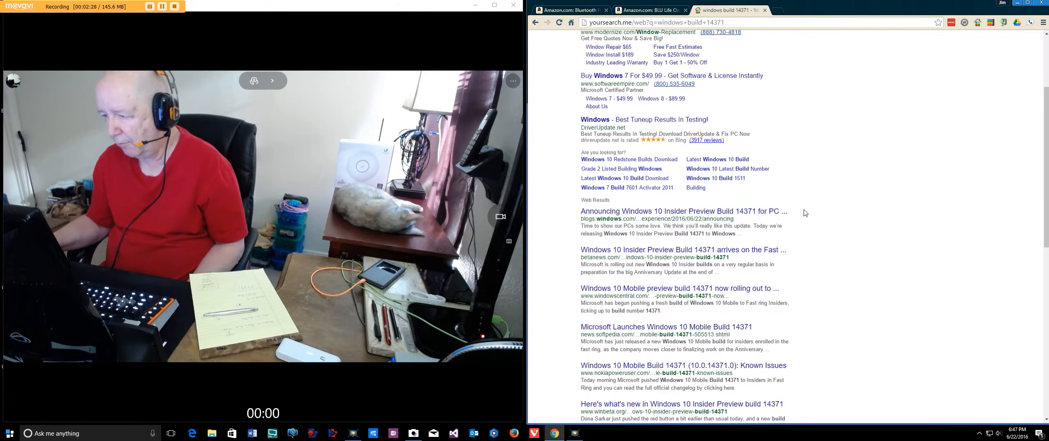
scroll("down", 3)
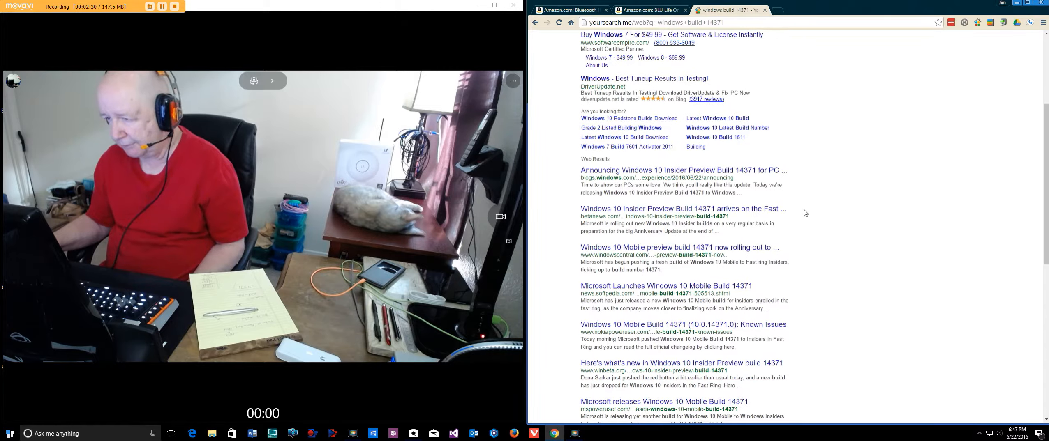
mouse_move(793, 215)
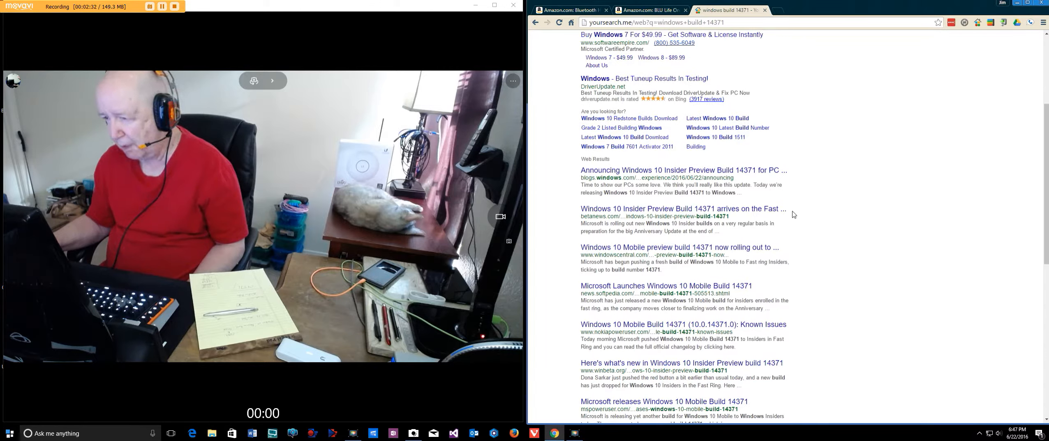
scroll("up", 3)
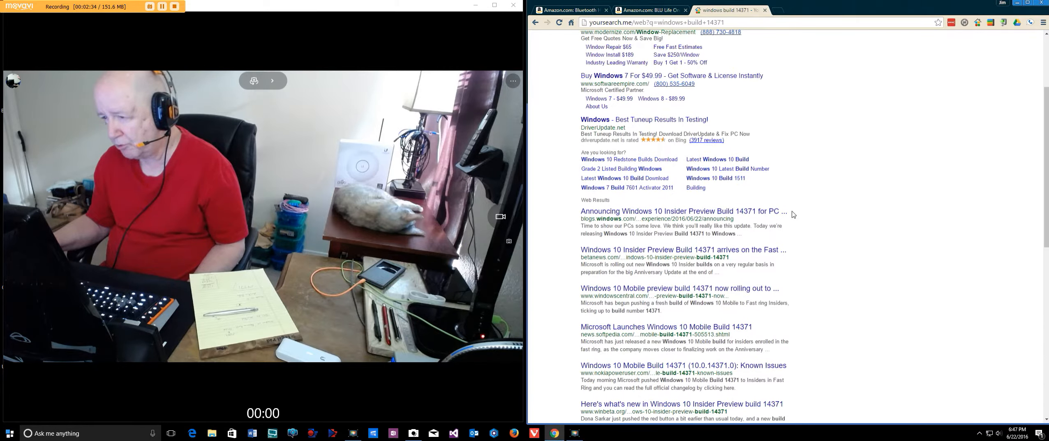
scroll("down", 3)
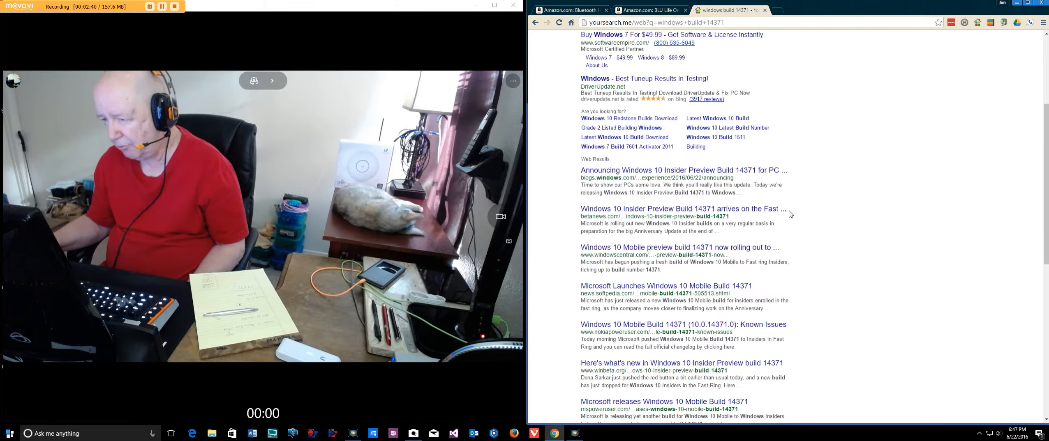
mouse_move(683, 170)
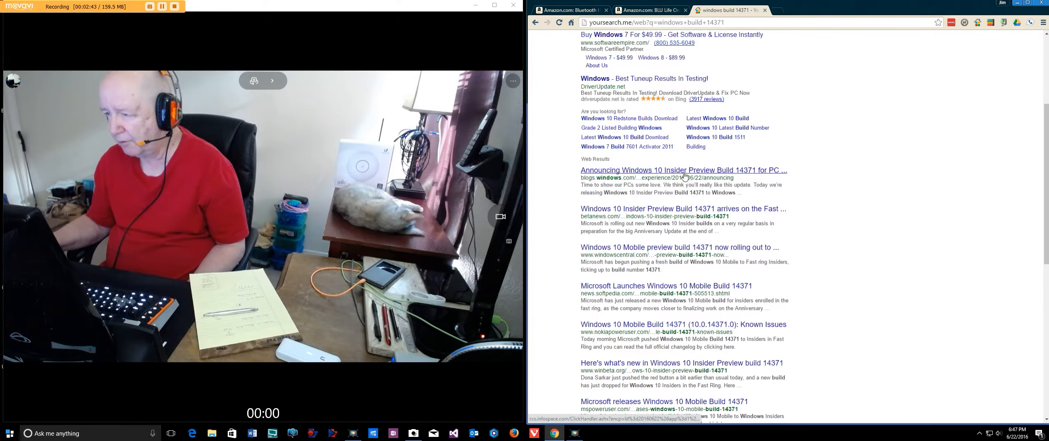
Step: Open the blogs.windows.com Build 14371 announcement and read its opening sections
left_click(682, 170)
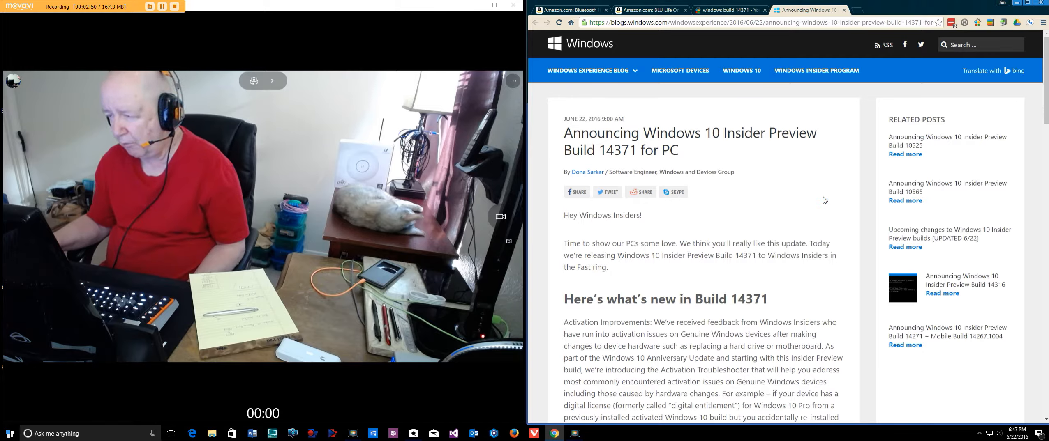
scroll("down", 3)
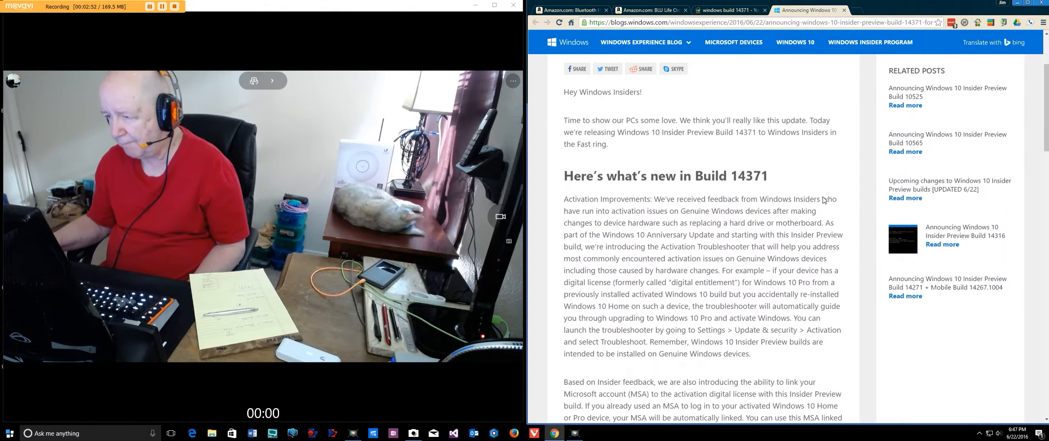
scroll("down", 3)
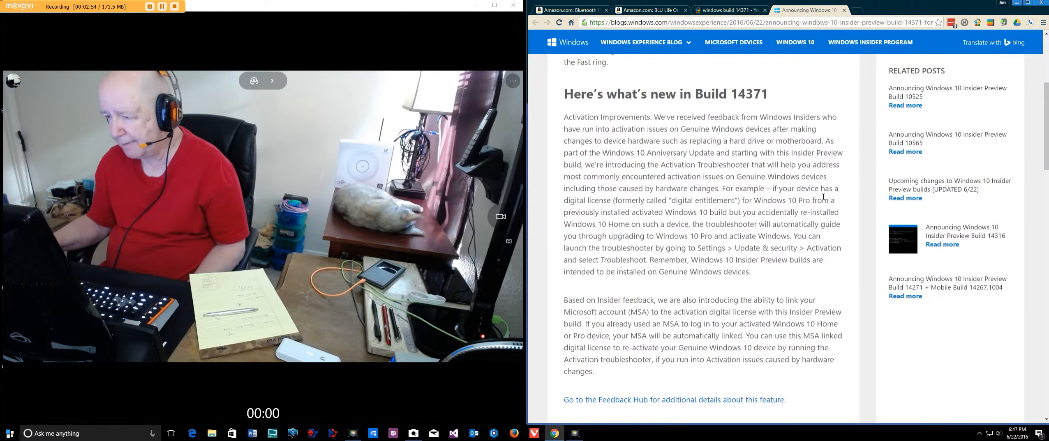
scroll("down", 3)
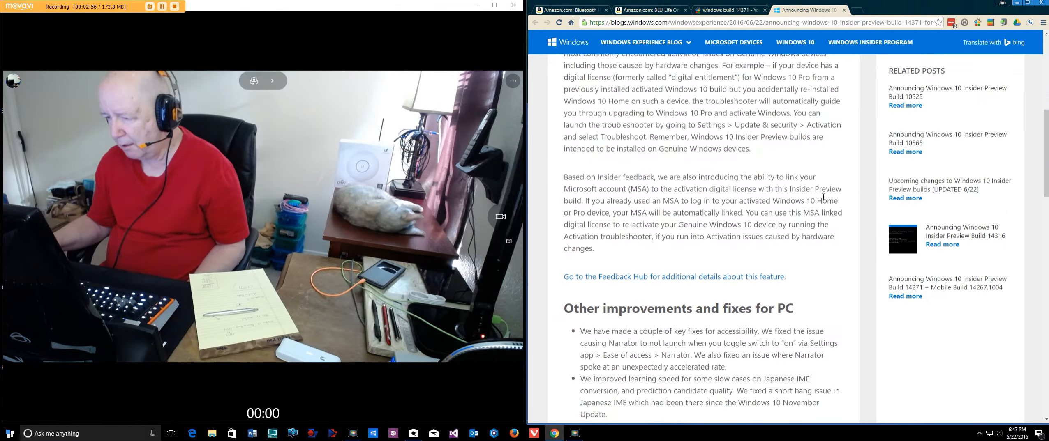
scroll("up", 3)
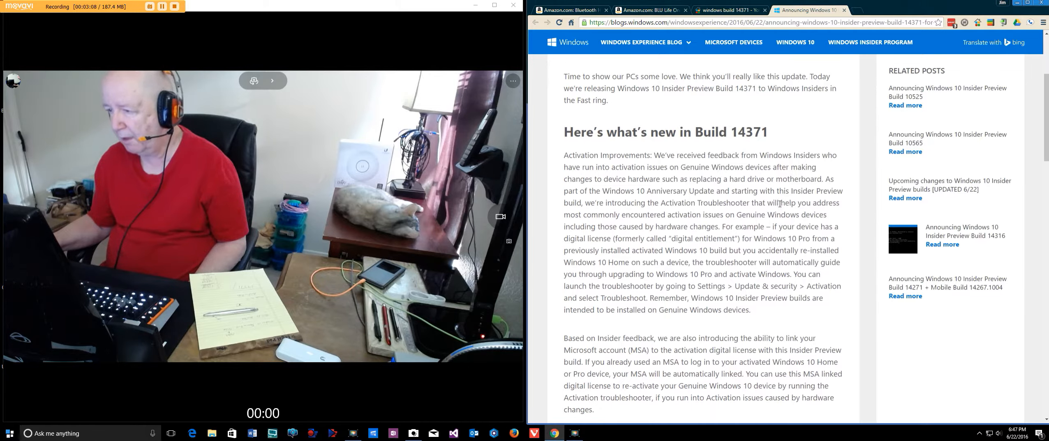
scroll("down", 3)
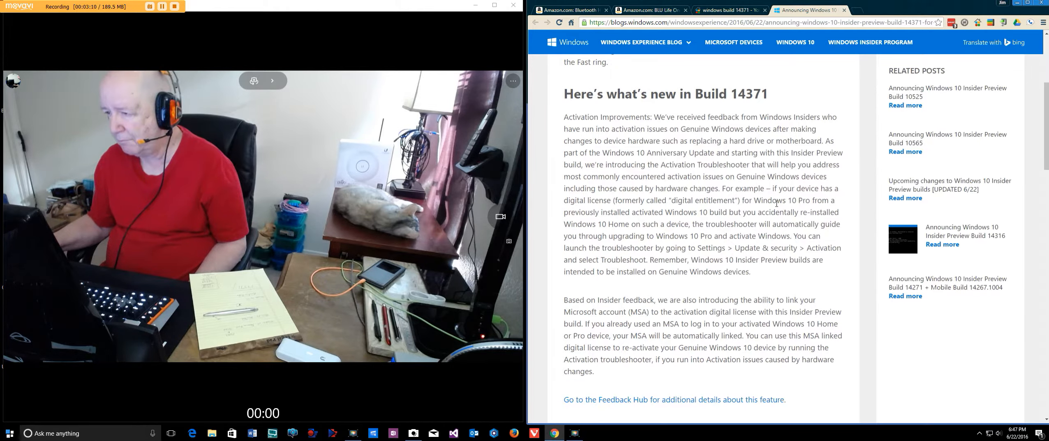
scroll("down", 3)
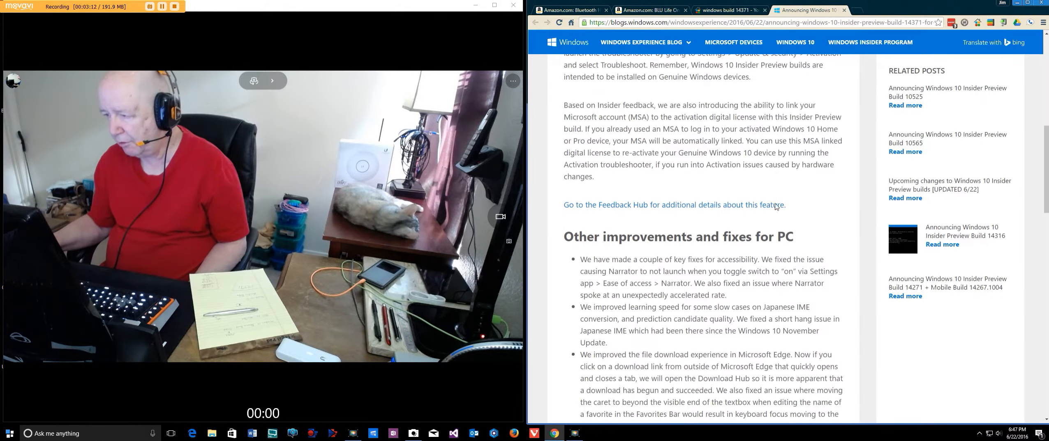
scroll("down", 3)
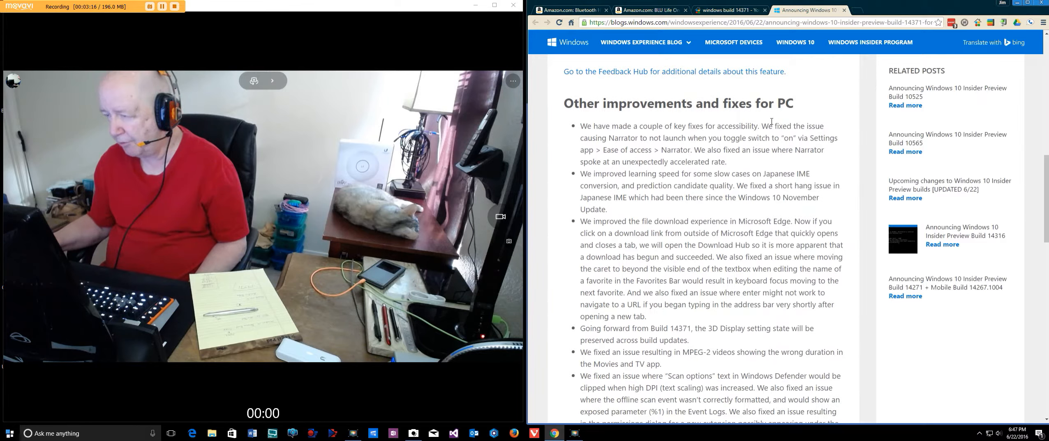
mouse_move(832, 155)
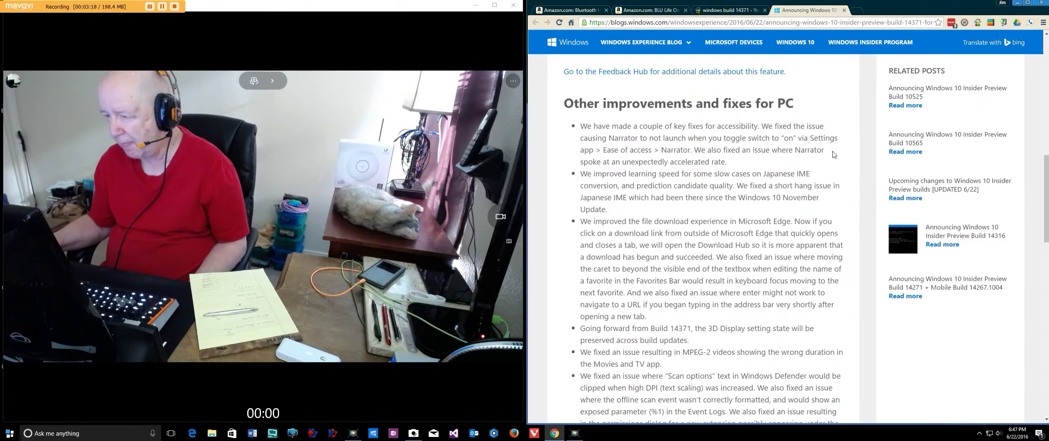
Step: Read down through the post's fixes and Known issues for PC
scroll("down", 3)
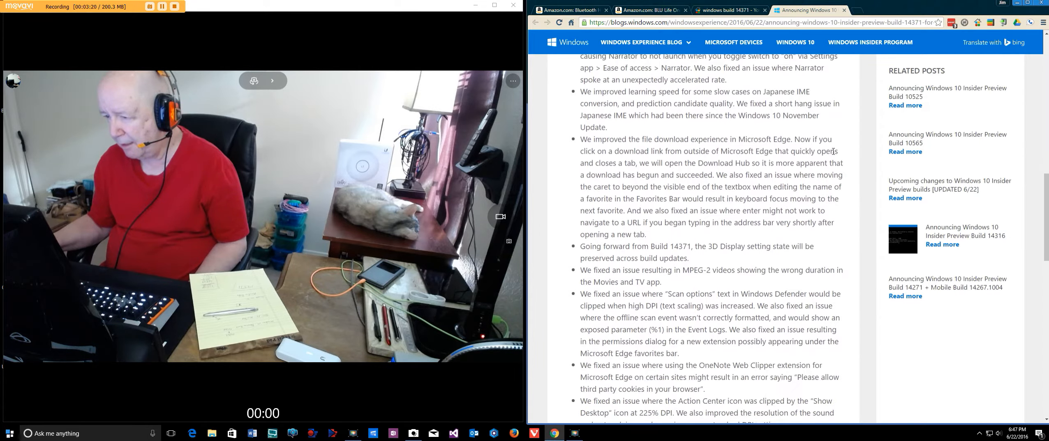
scroll("down", 3)
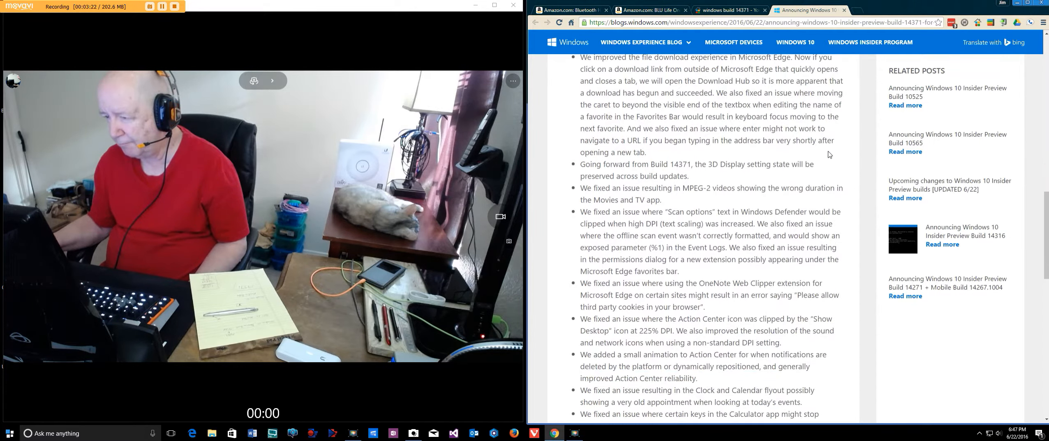
scroll("down", 3)
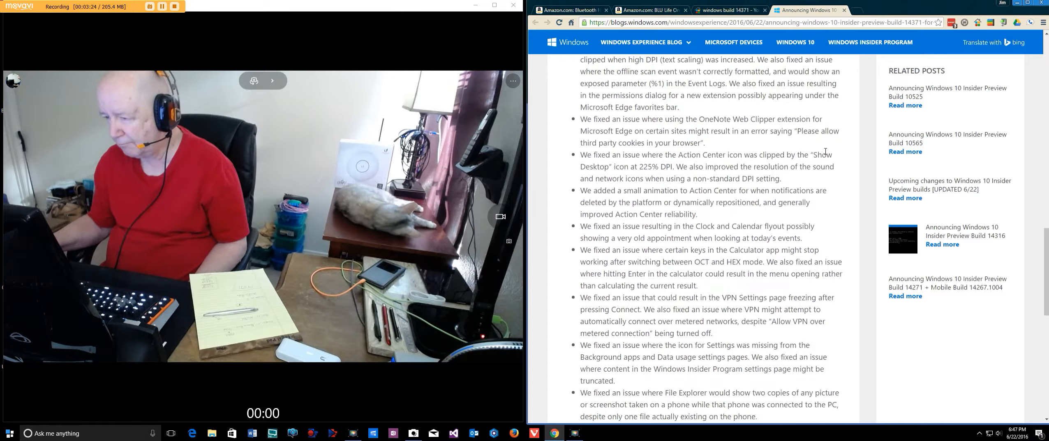
scroll("down", 3)
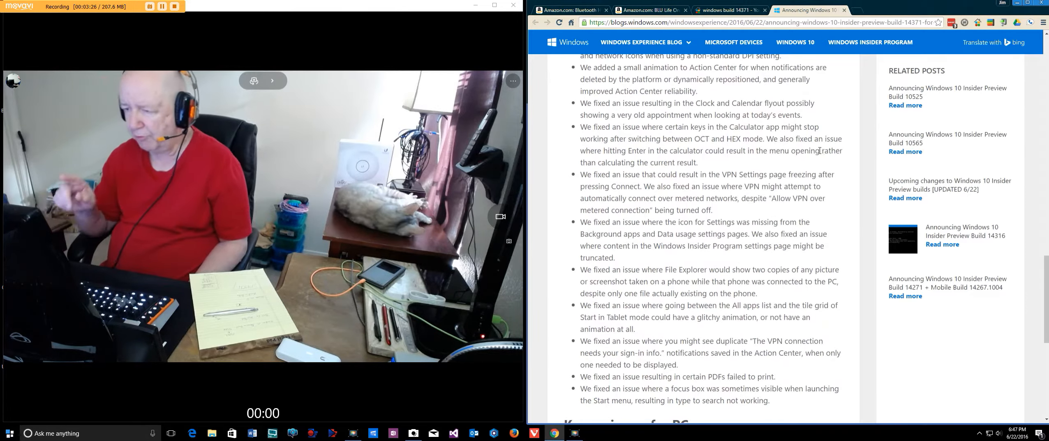
scroll("down", 3)
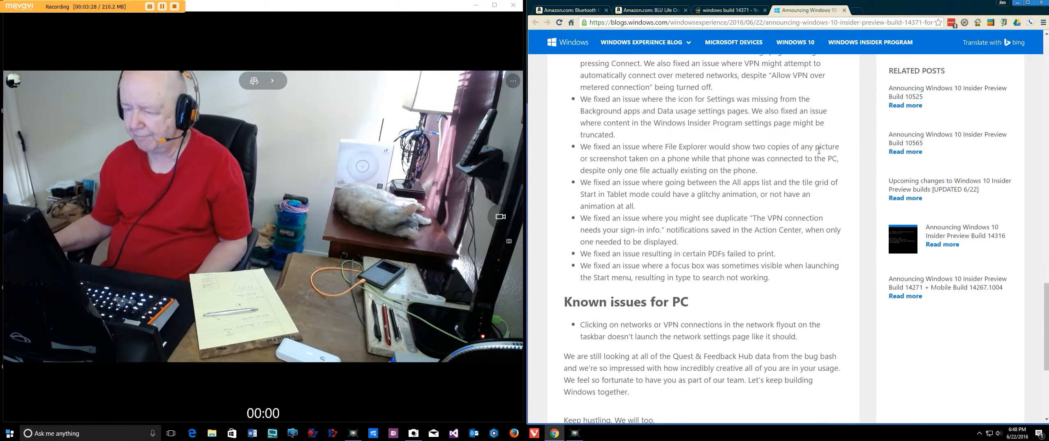
scroll("up", 3)
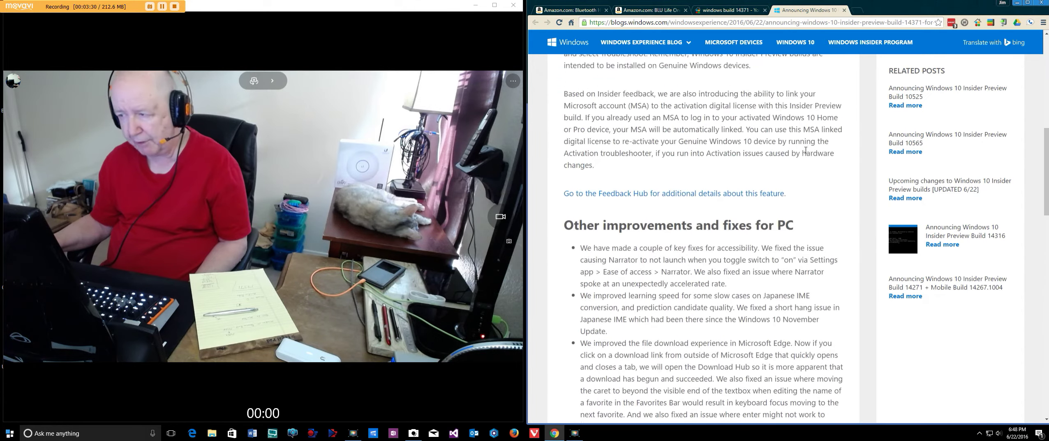
scroll("up", 3)
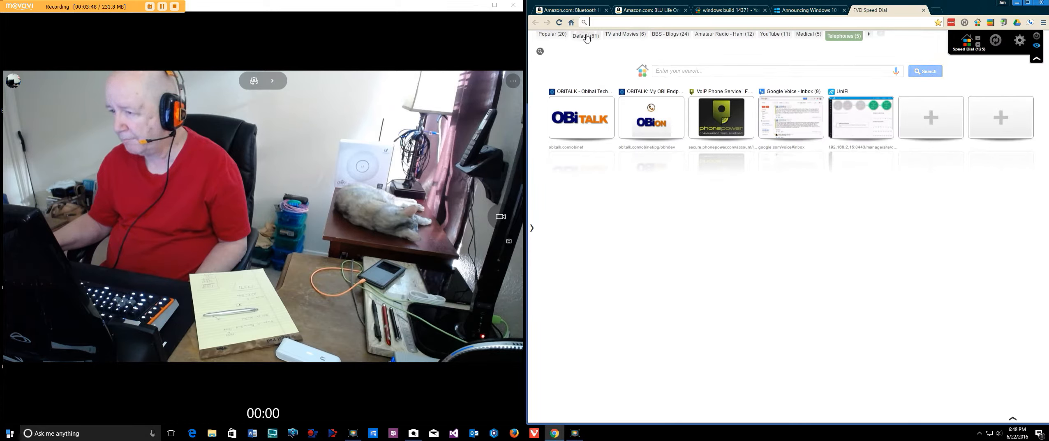
left_click(583, 34)
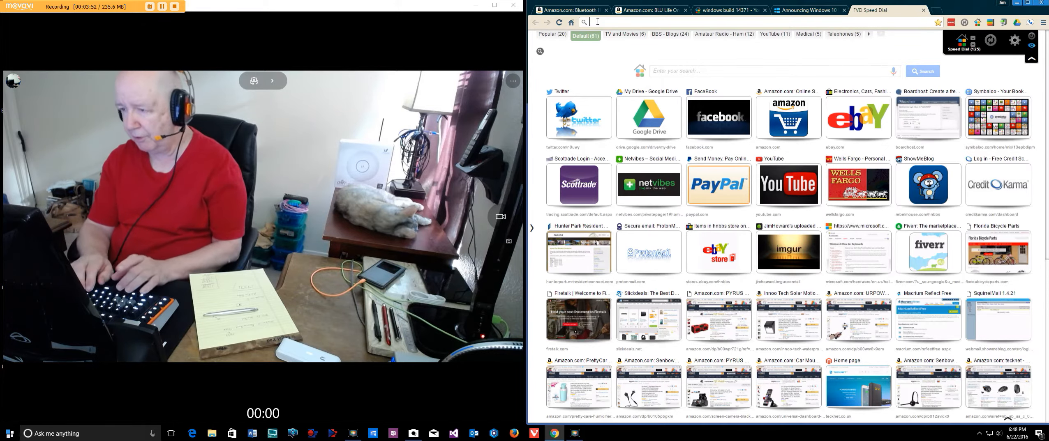
type("www.cnn.com")
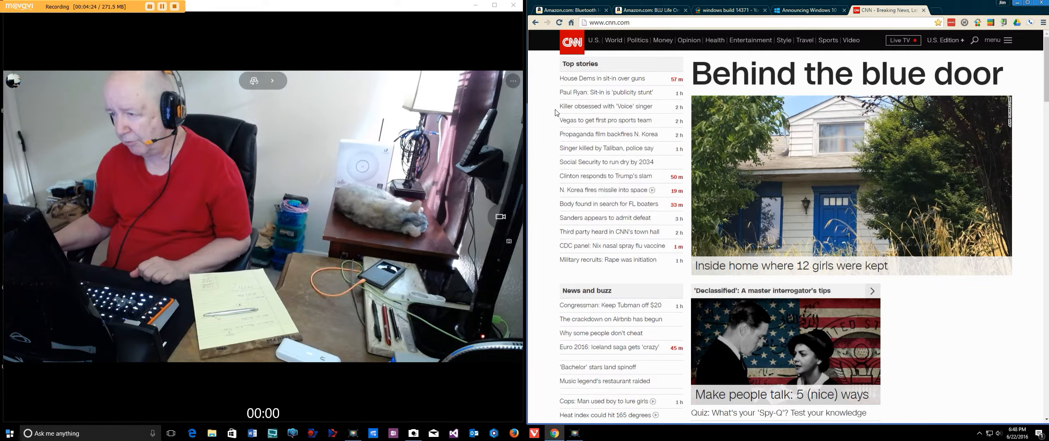
mouse_move(604, 106)
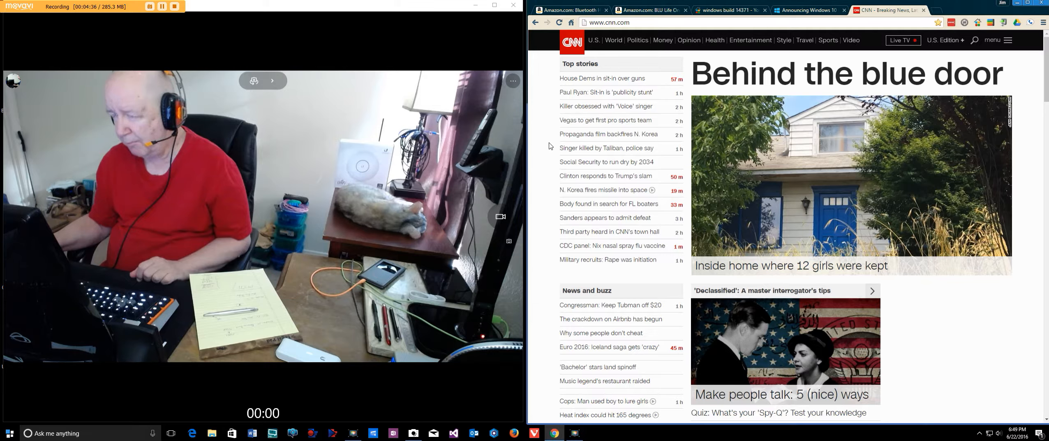
mouse_move(602, 137)
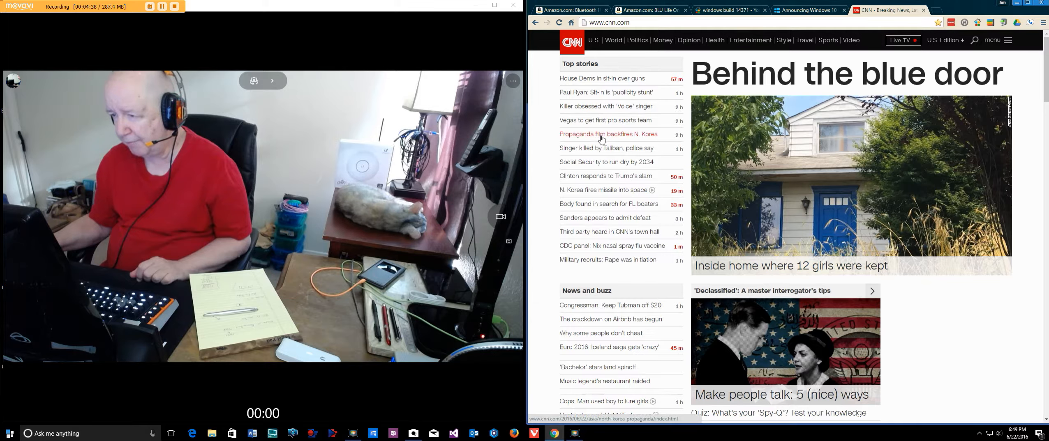
left_click(608, 134)
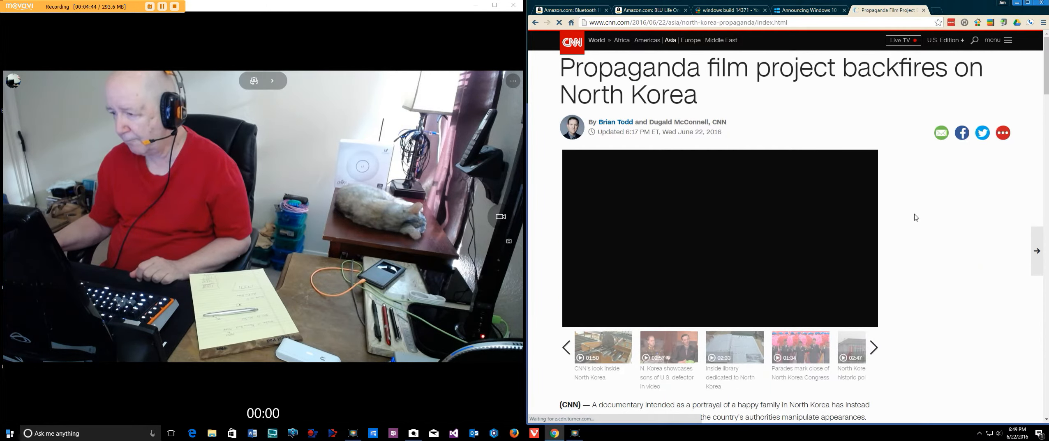
scroll("down", 3)
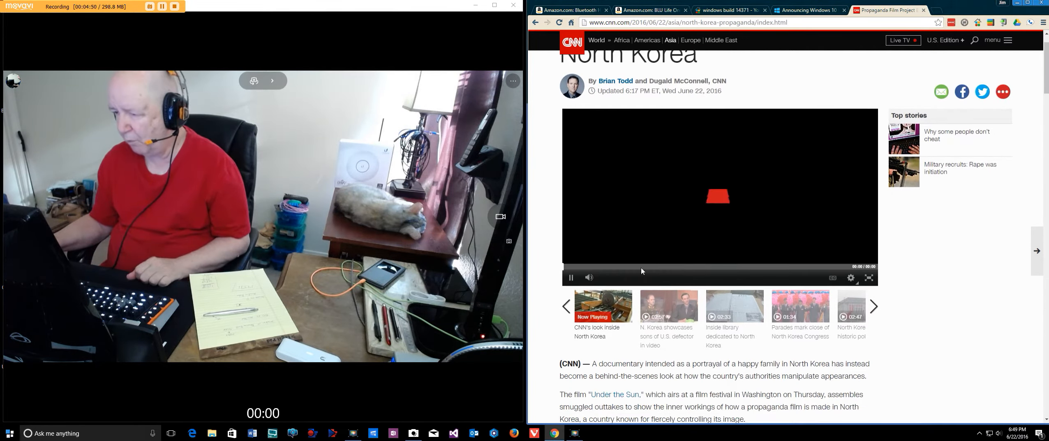
left_click(570, 277)
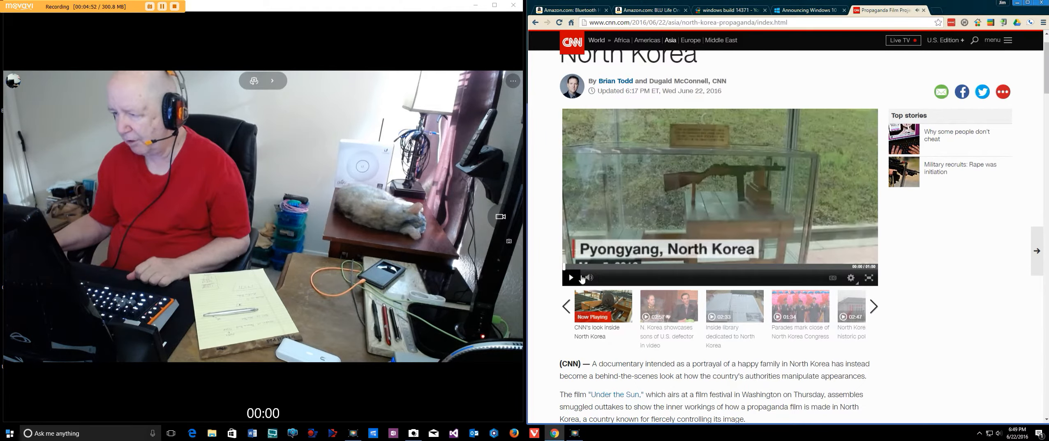
scroll("down", 3)
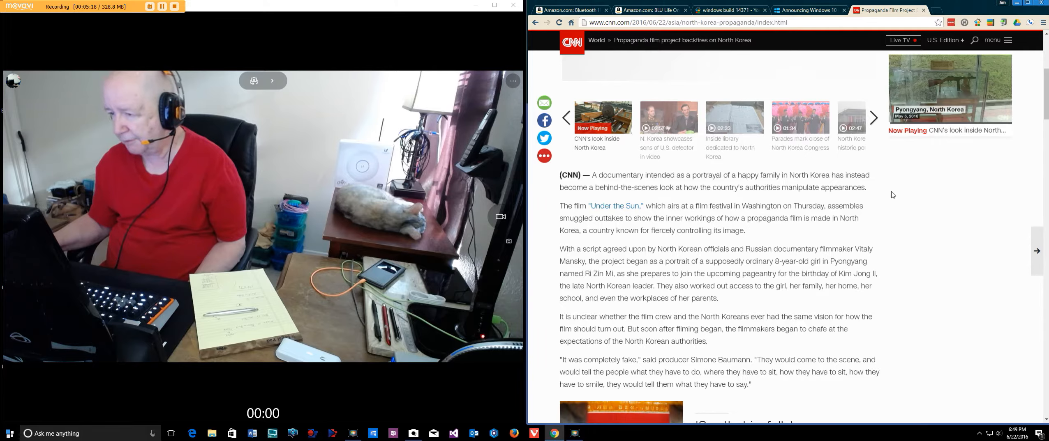
mouse_move(902, 195)
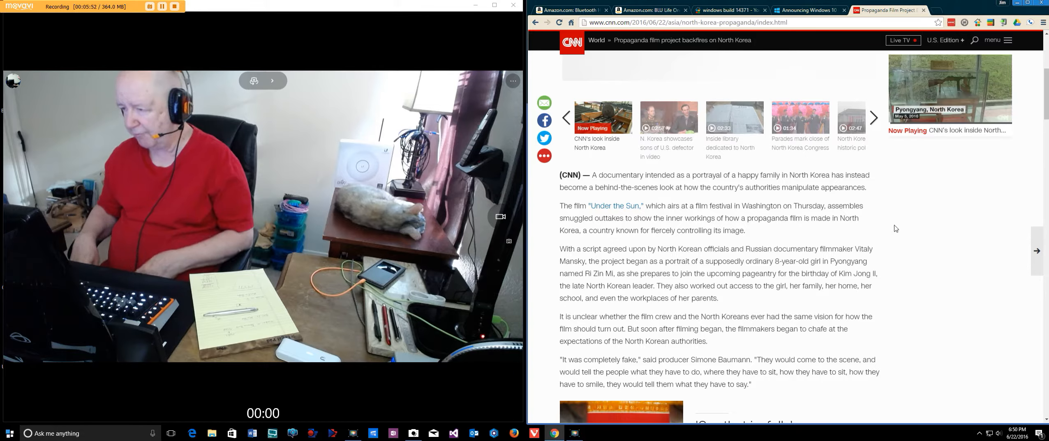
mouse_move(889, 229)
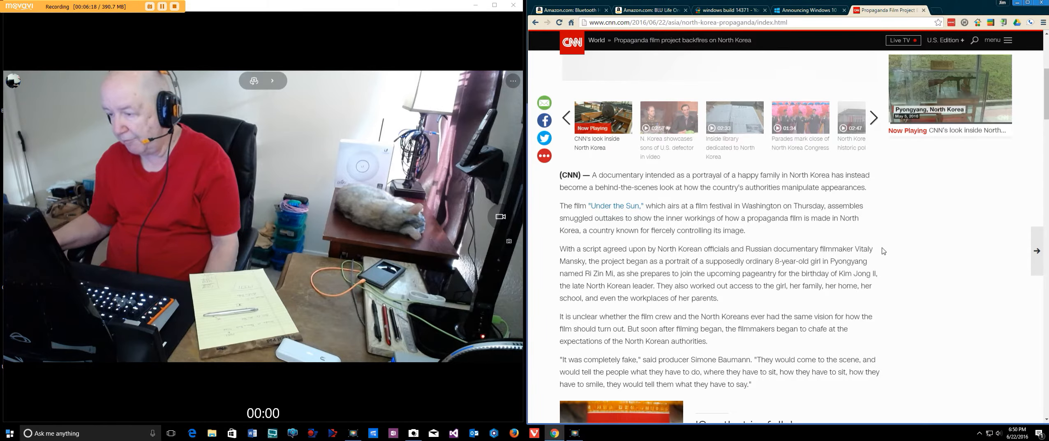
Step: Read down to the article's 'Say that joyfully' section, then return to the headline
scroll("down", 3)
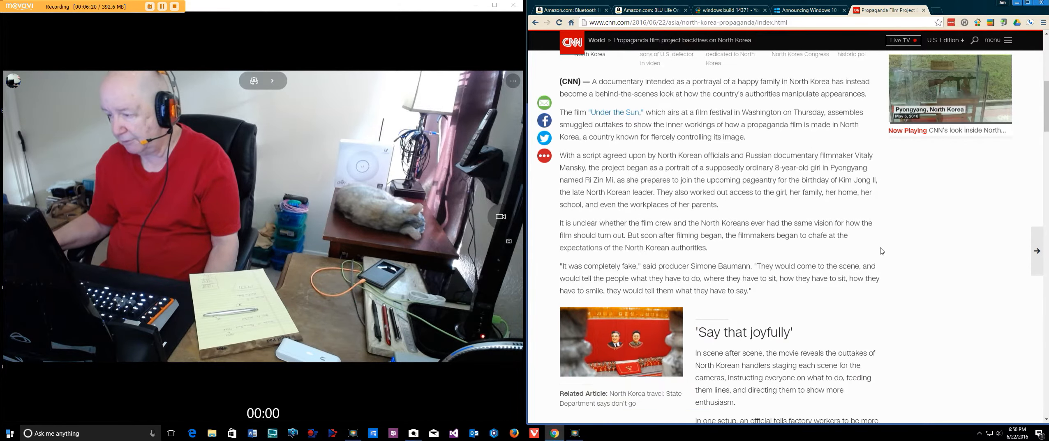
scroll("down", 3)
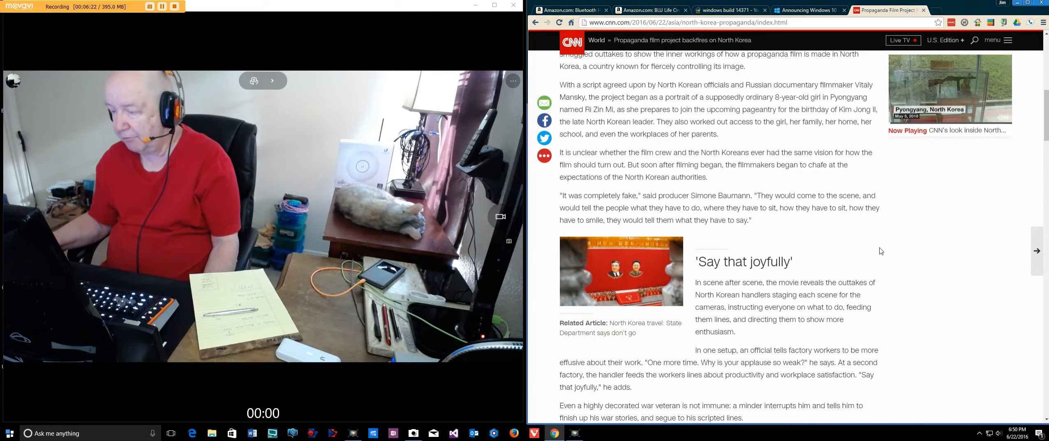
scroll("up", 3)
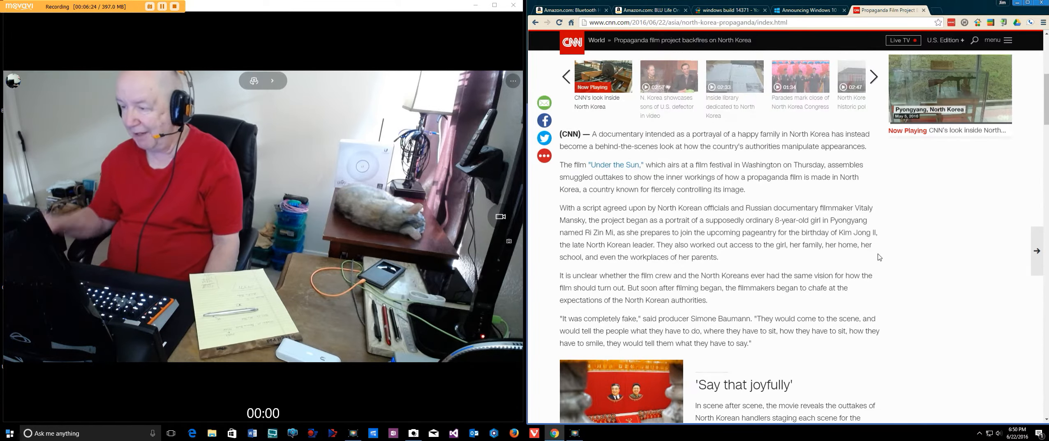
scroll("down", 3)
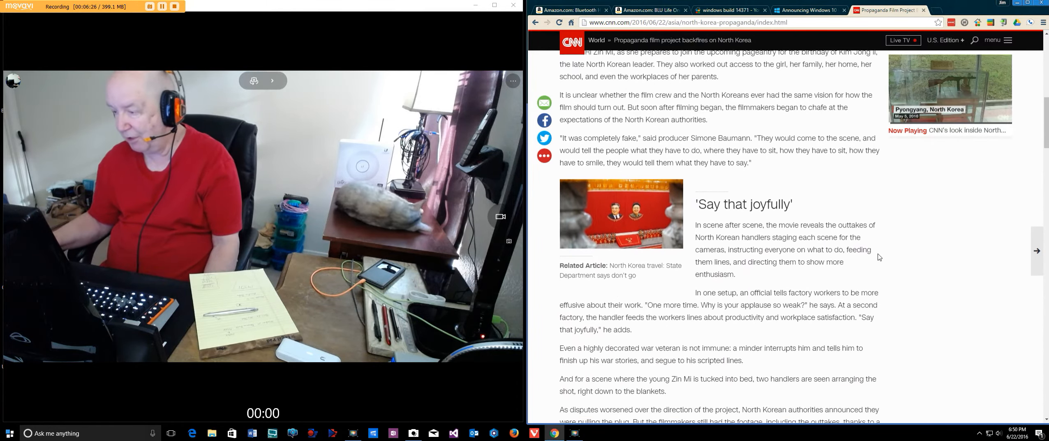
scroll("up", 3)
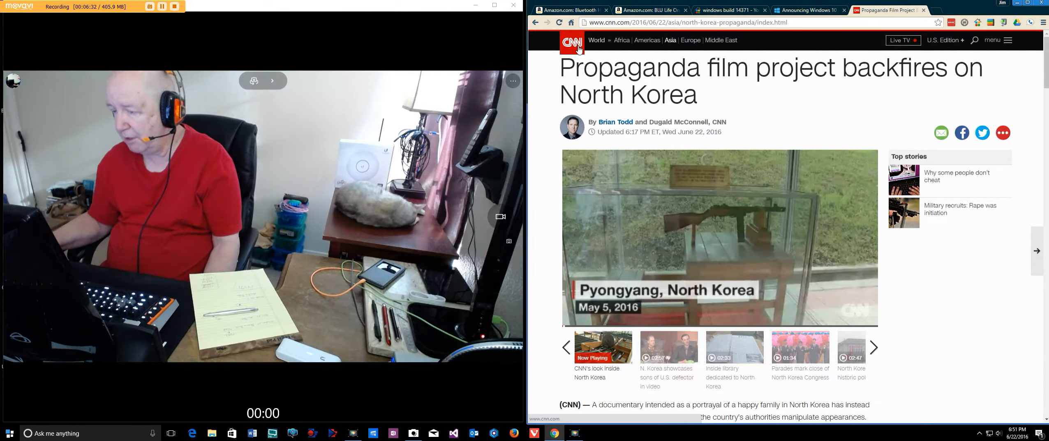
Step: Return to the CNN home page via the CNN logo
left_click(570, 43)
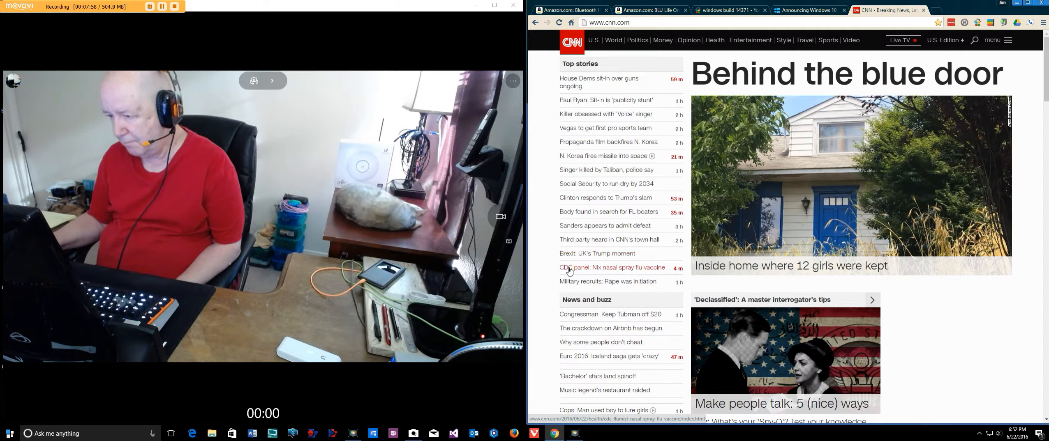
mouse_move(550, 273)
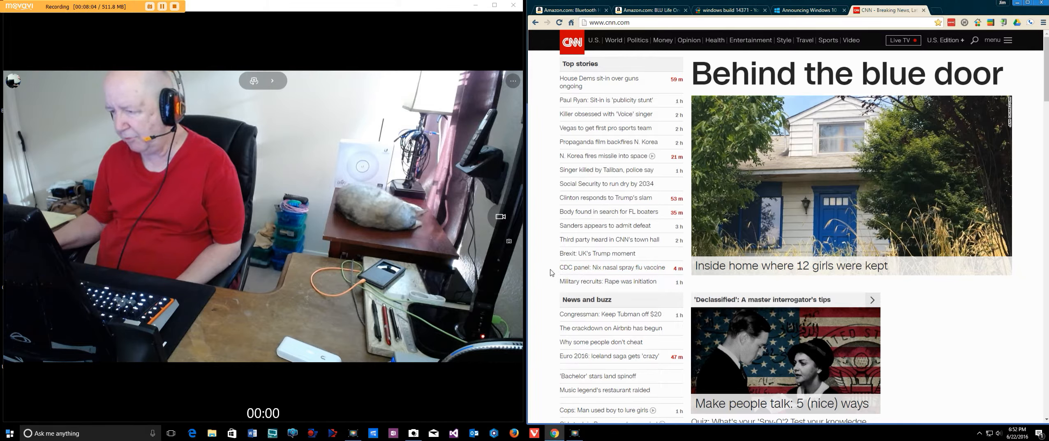
mouse_move(606, 276)
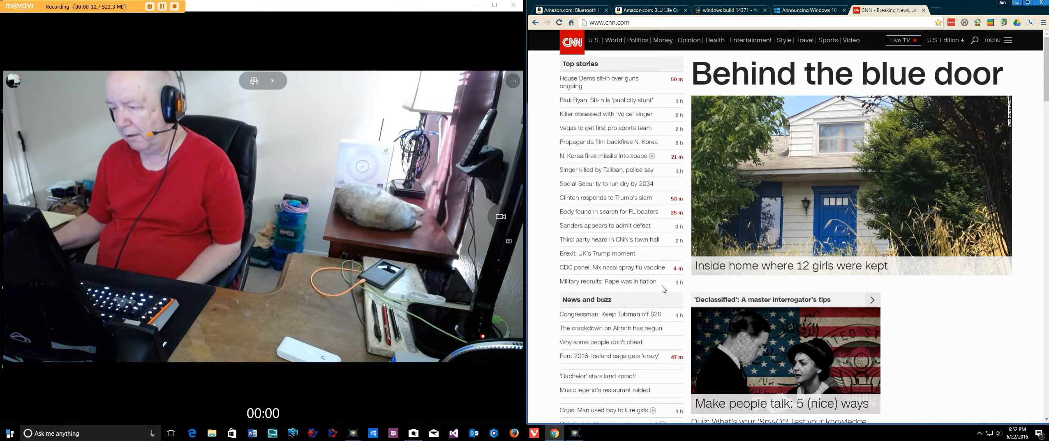
mouse_move(601, 282)
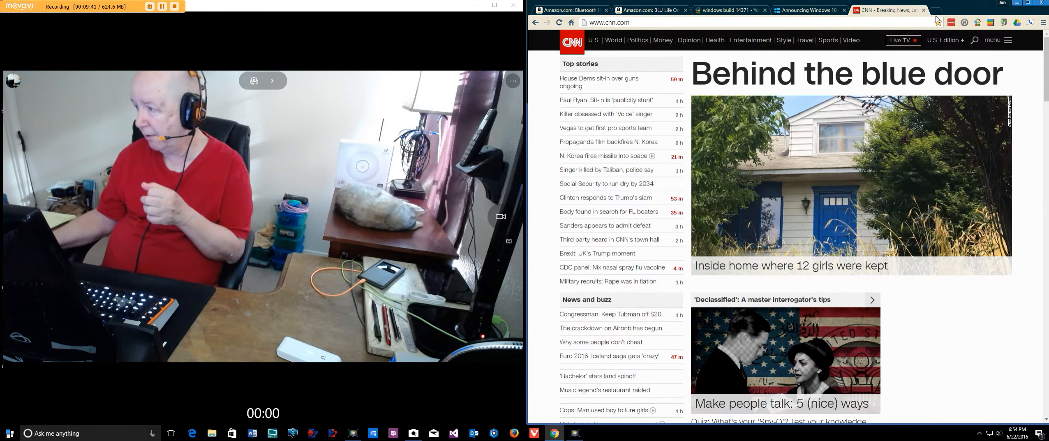
Step: Go to Amazon from a new tab's speed dial and browse the 73-item Wish List
left_click(963, 10)
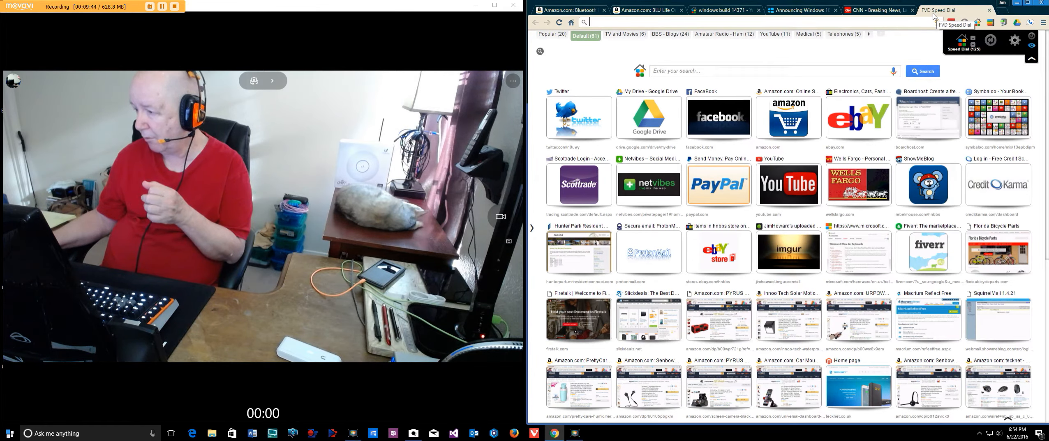
left_click(788, 117)
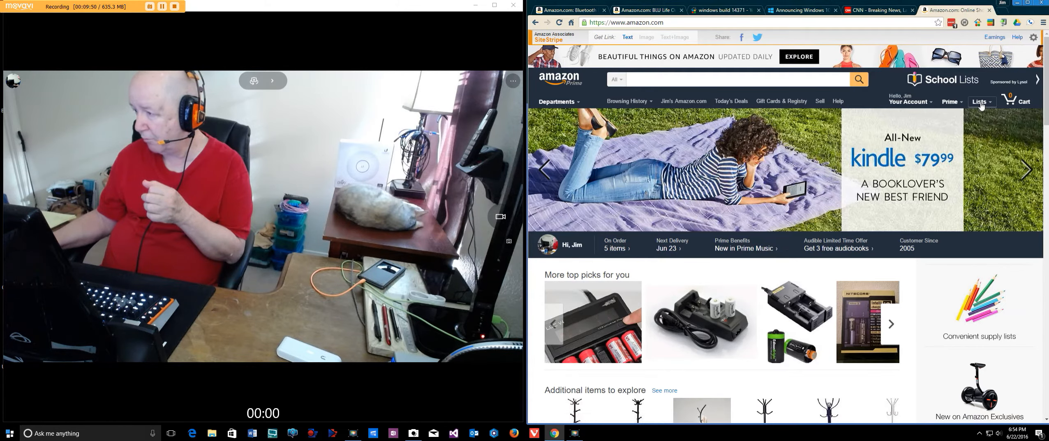
left_click(979, 101)
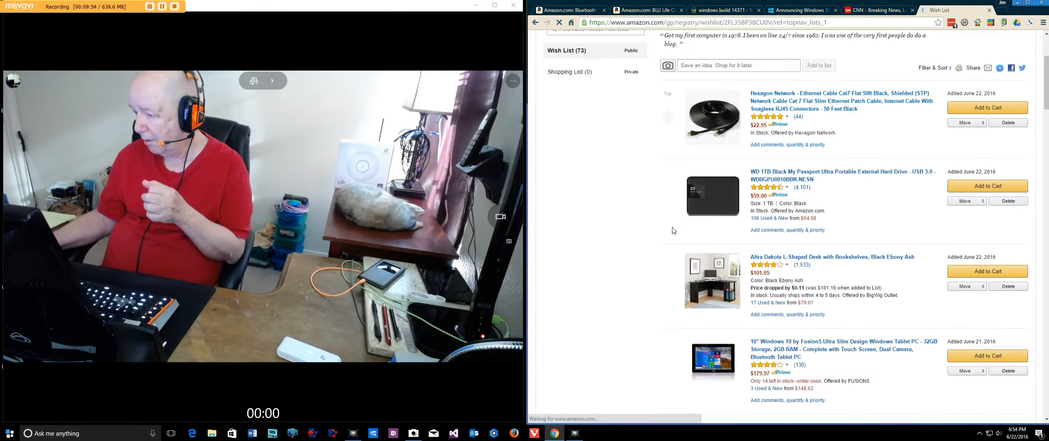
scroll("down", 3)
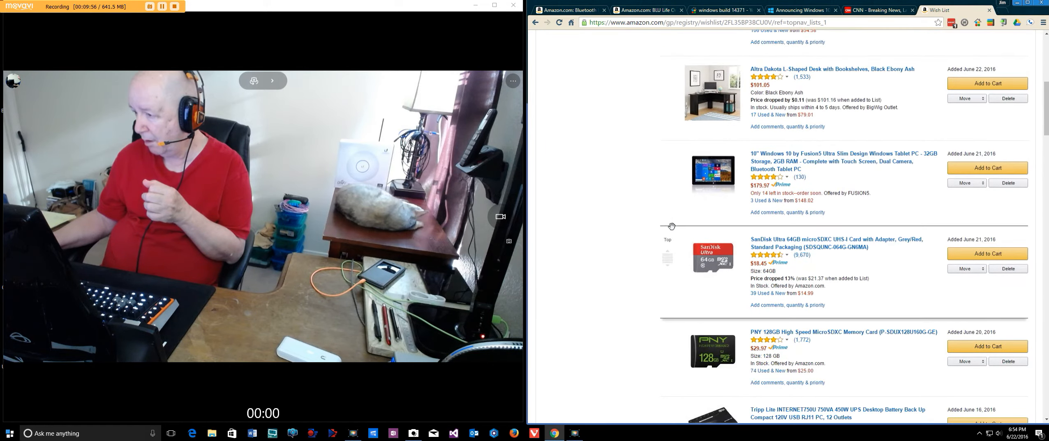
scroll("down", 3)
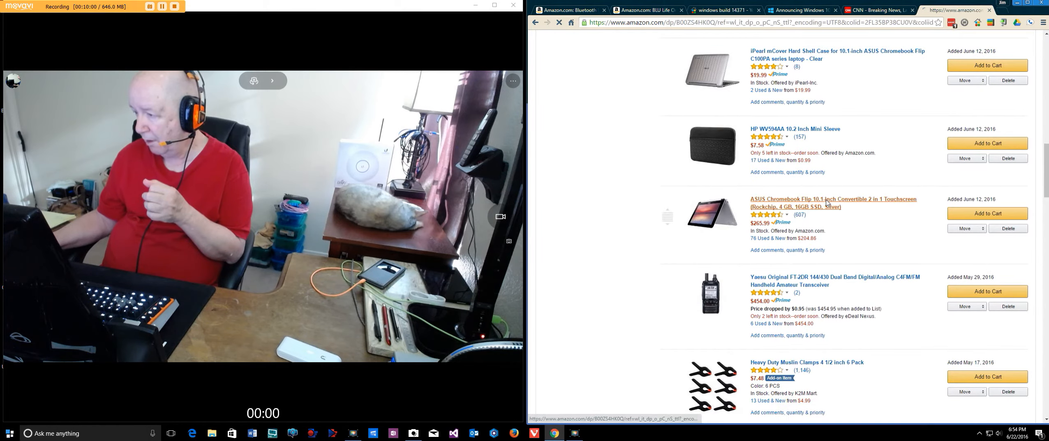
Step: Open the ASUS Chromebook Flip 10.1-inch product page from the Wish List
left_click(833, 203)
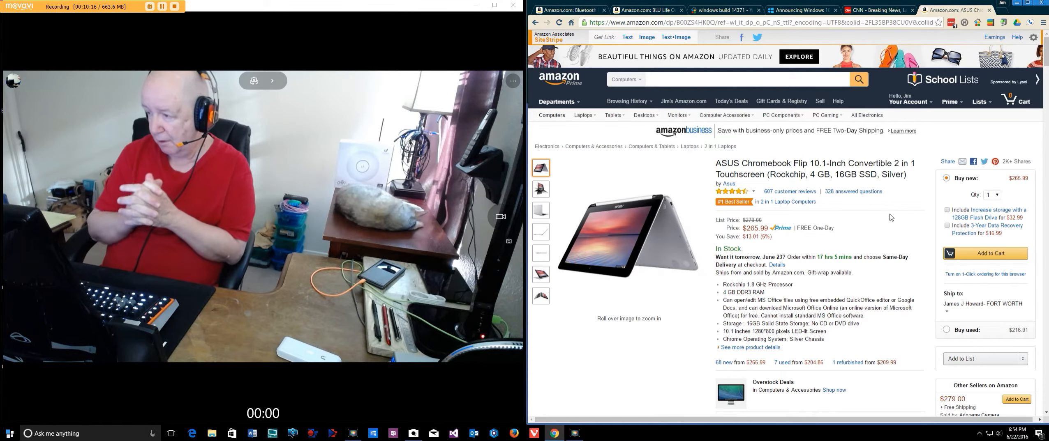
mouse_move(583, 38)
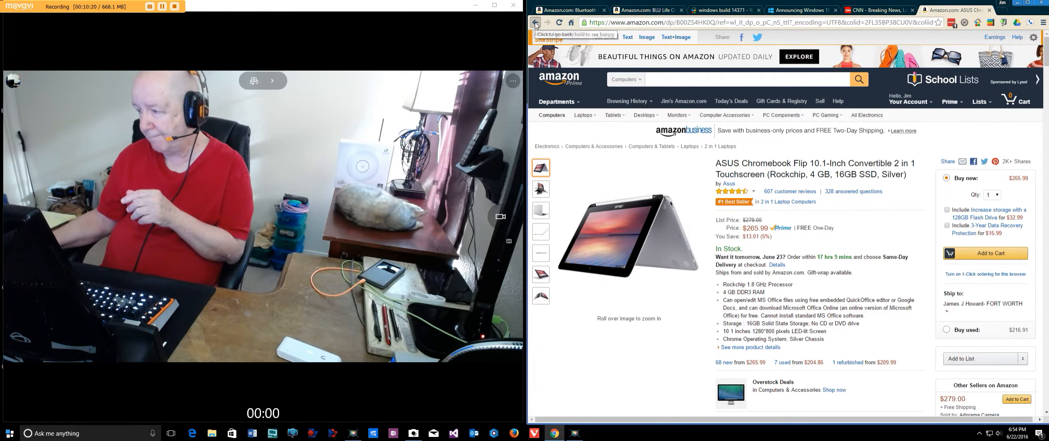
Step: View the Fusion5 10-inch Windows 10 tablet page ($179.97), then go back to the Wish List
left_click(534, 22)
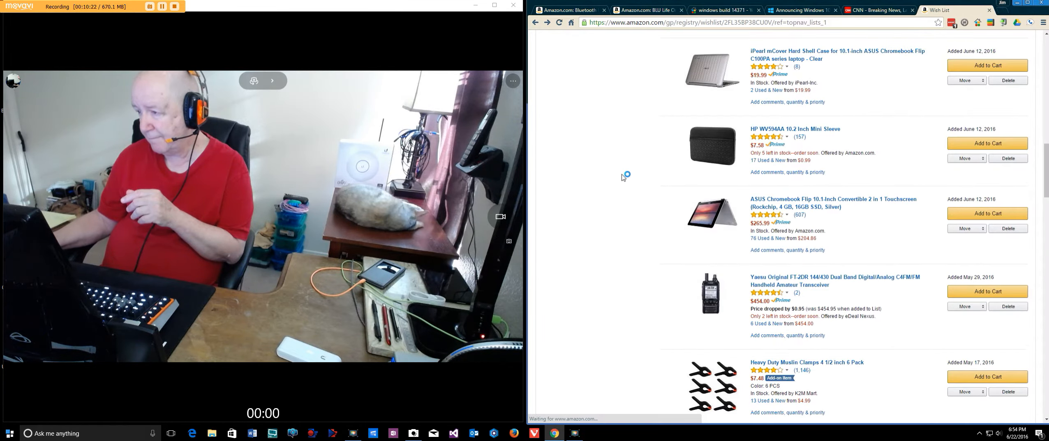
scroll("down", 3)
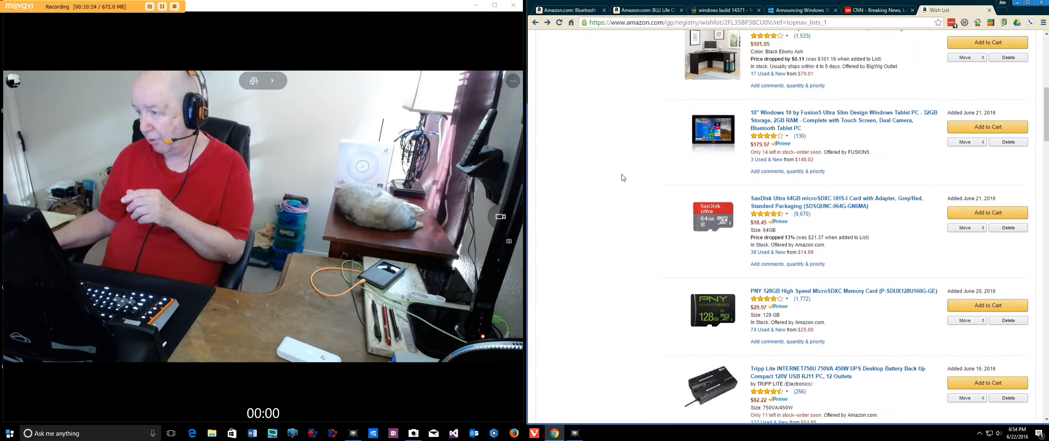
scroll("up", 3)
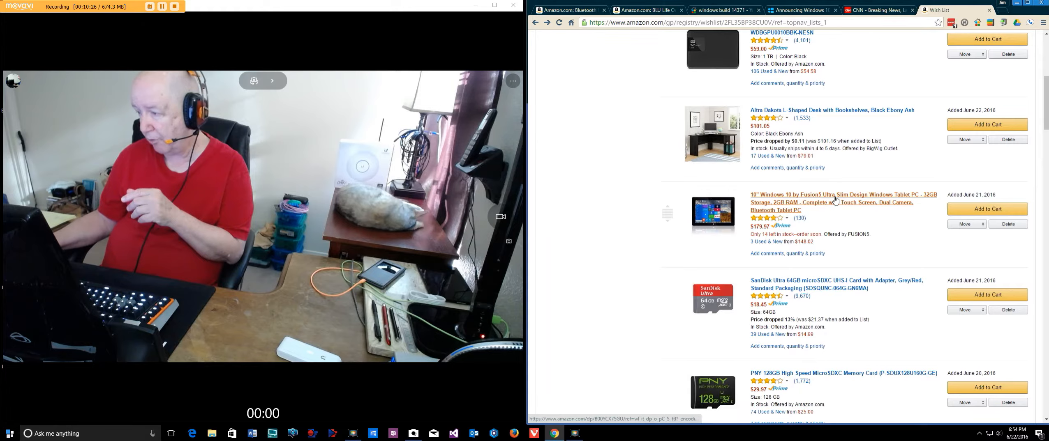
left_click(831, 195)
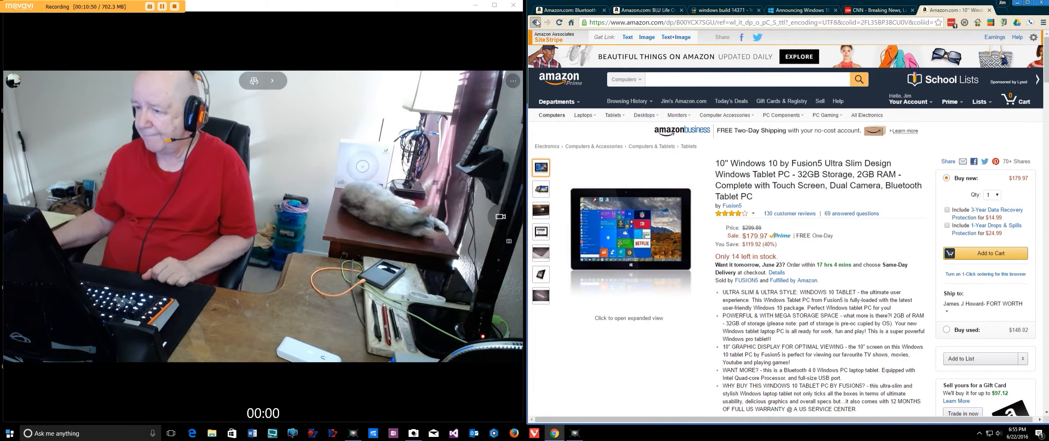
left_click(536, 22)
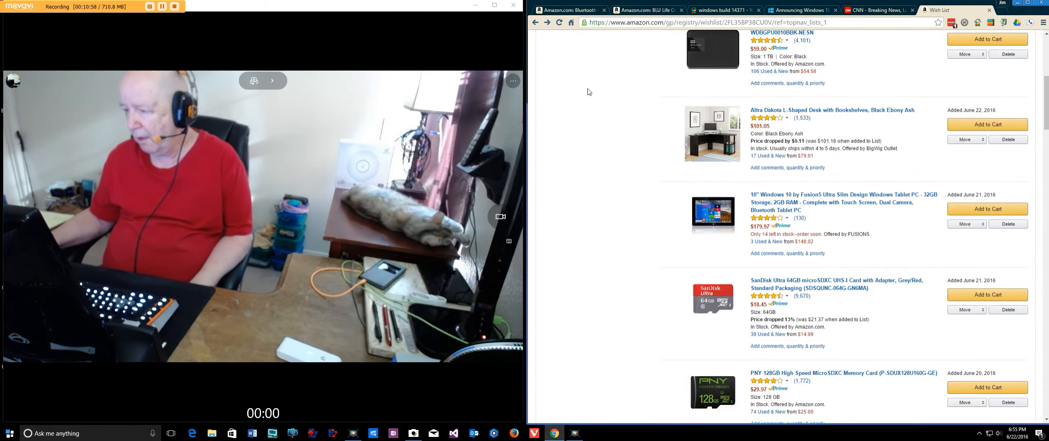
Step: Scroll down through the Amazon wish list's older saved items, then nudge back up
scroll("down", 3)
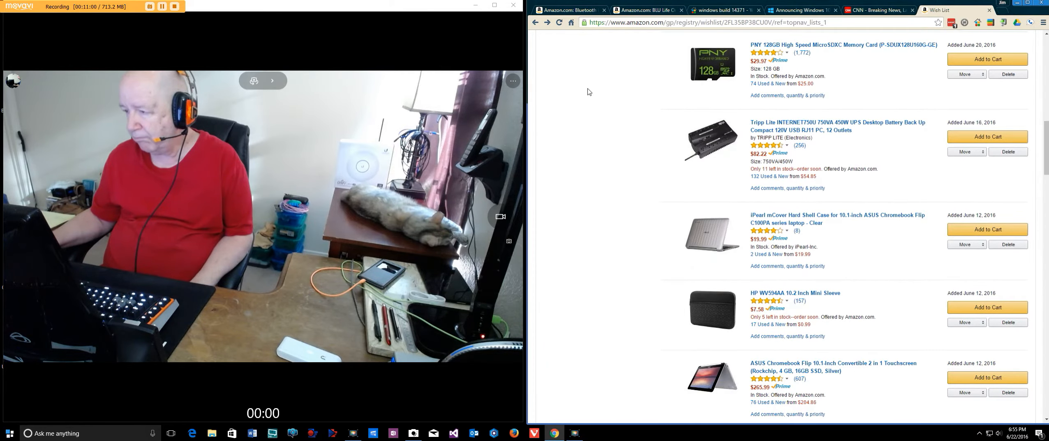
scroll("down", 3)
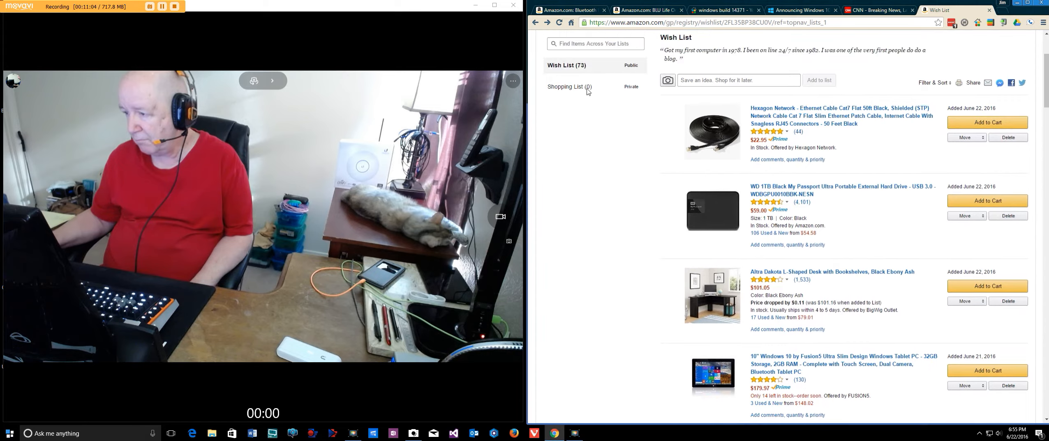
scroll("down", 3)
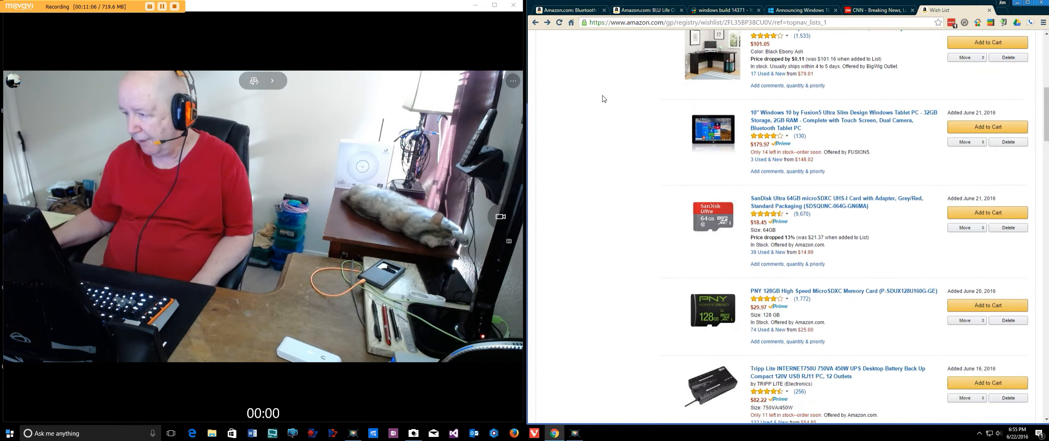
scroll("down", 3)
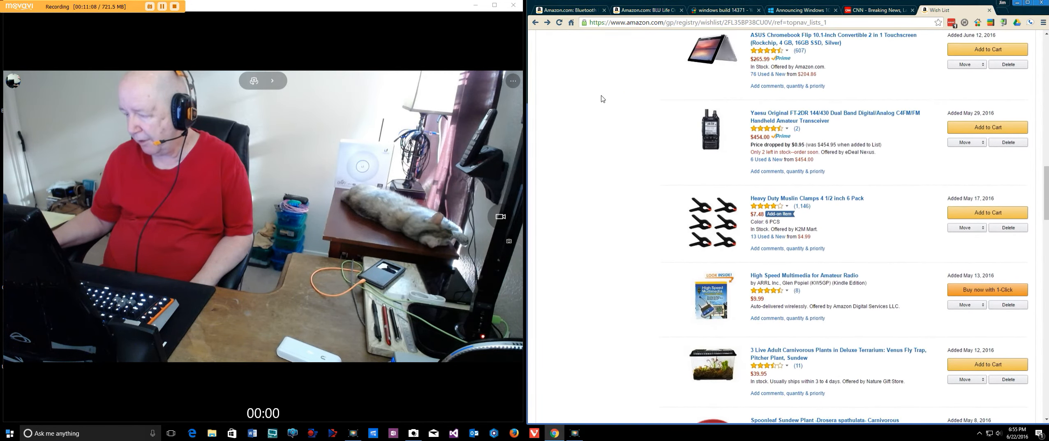
scroll("down", 3)
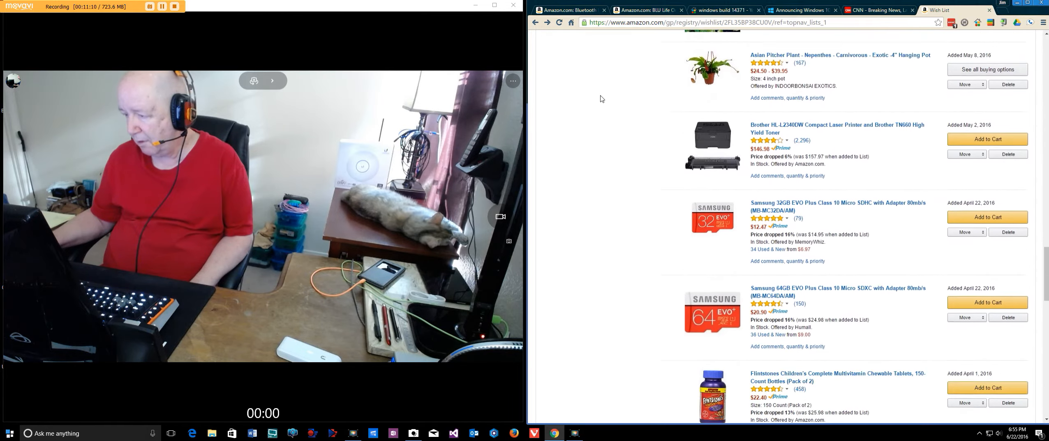
scroll("down", 3)
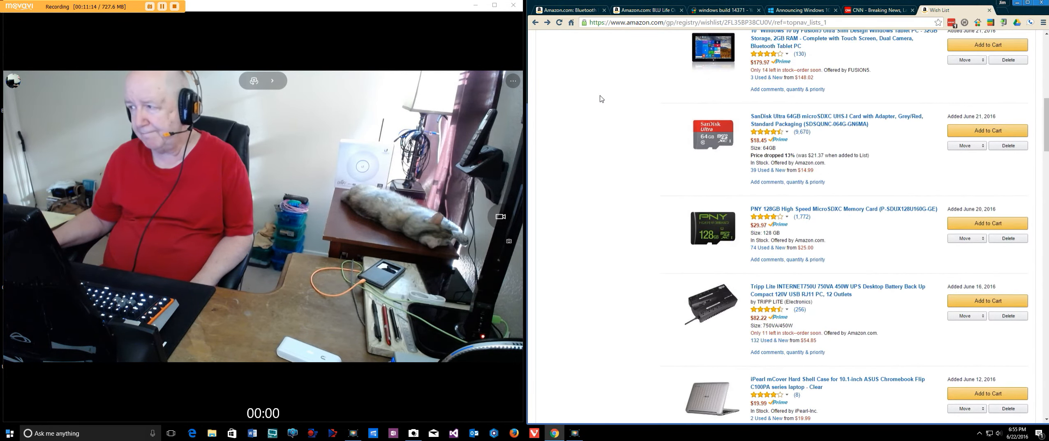
scroll("up", 3)
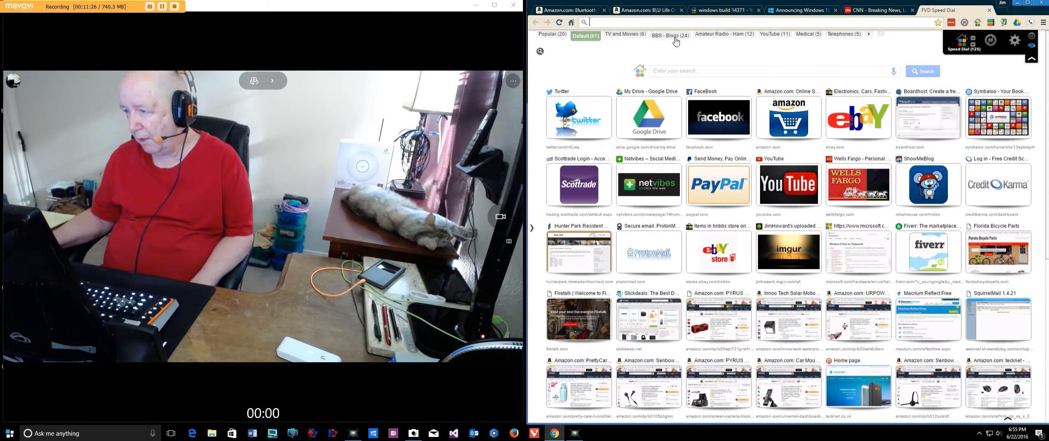
Step: From Speed Dial's BBS - Blogs group, open the Howard's Notebook blog post 'Android Apps on Chromebooks'
left_click(668, 34)
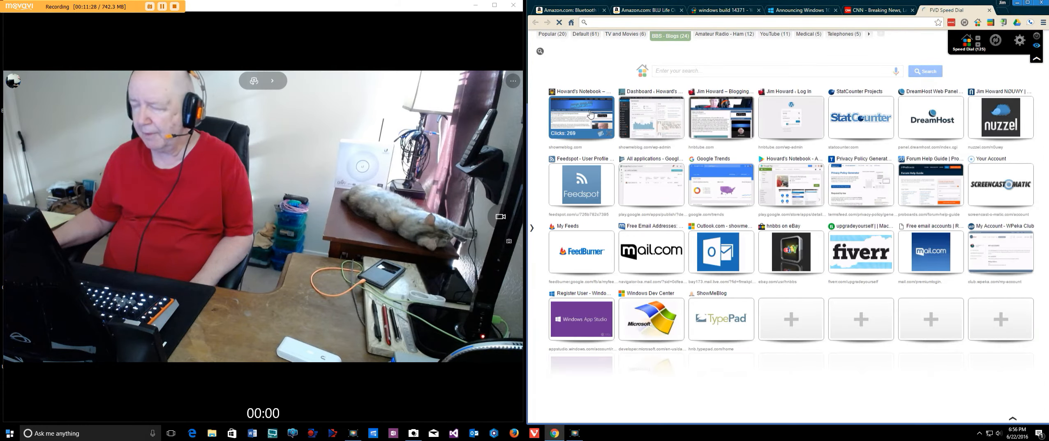
left_click(581, 118)
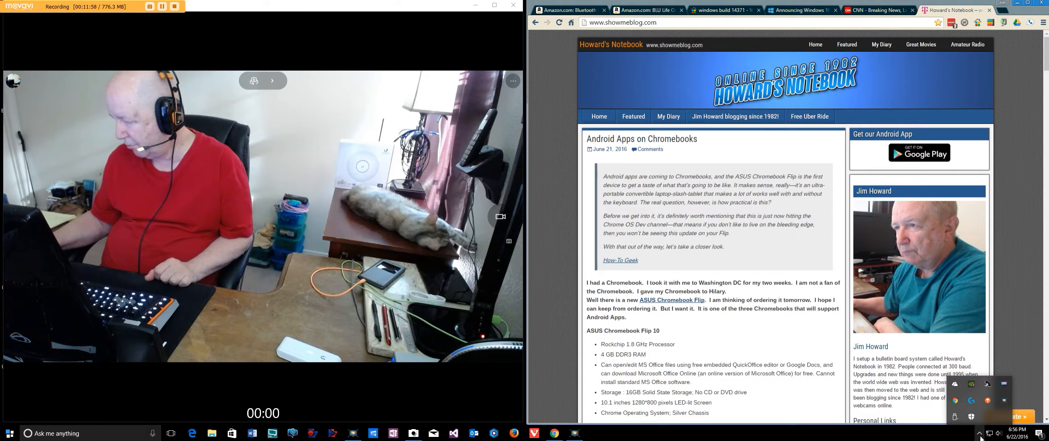
mouse_move(986, 384)
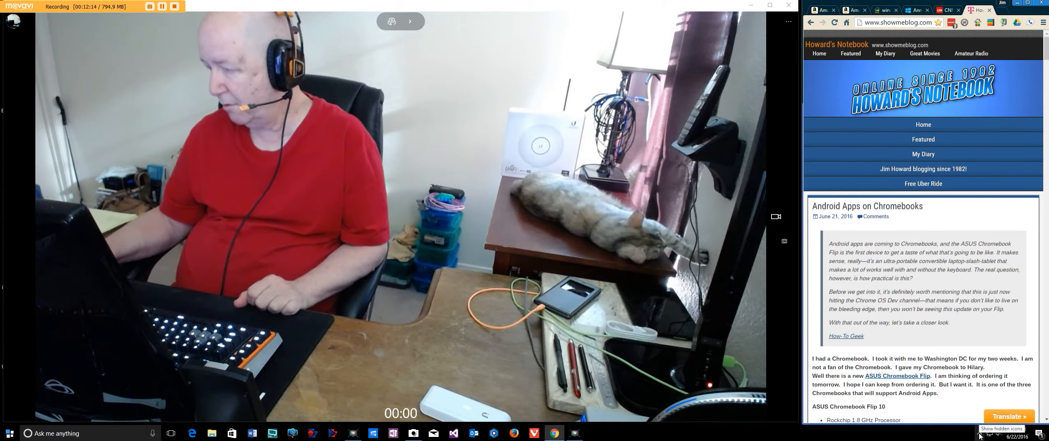
Step: Choose Screen Split's 2 Screen (Horizontal Balanced) layout, stacking the blog above the Camera view, and reopen the layout menu
left_click(979, 434)
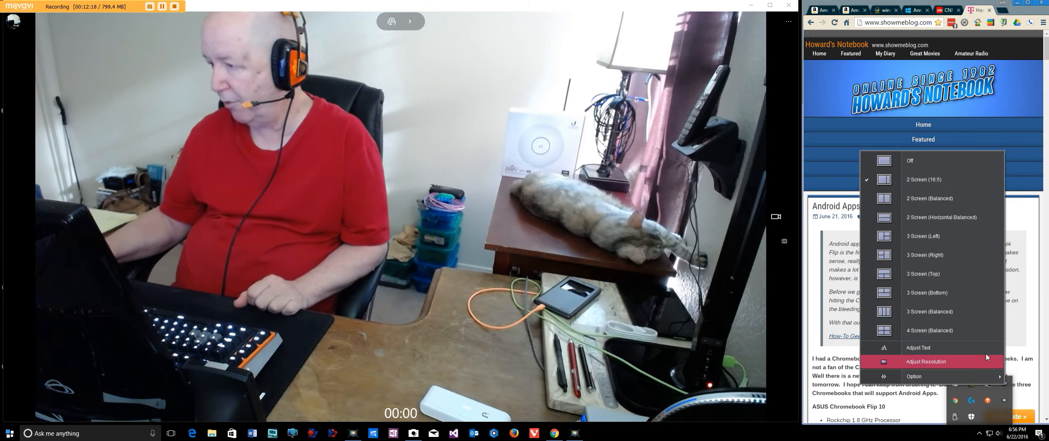
mouse_move(923, 235)
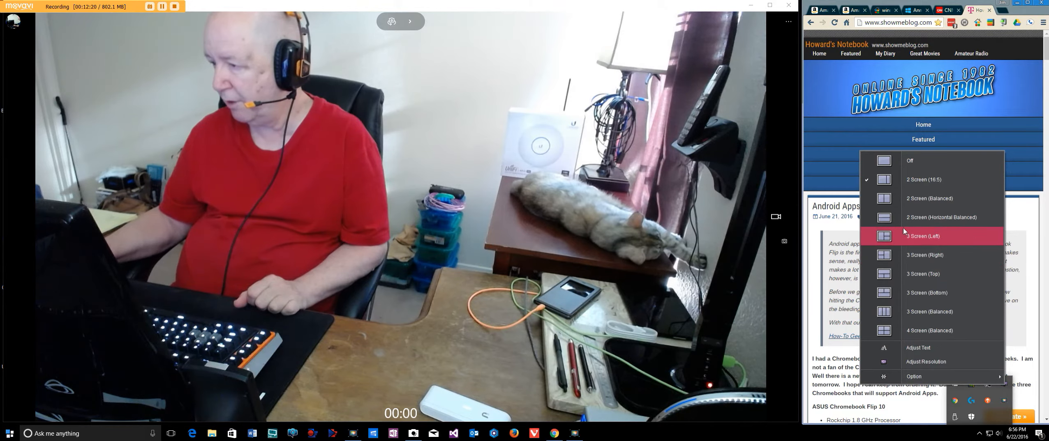
left_click(923, 236)
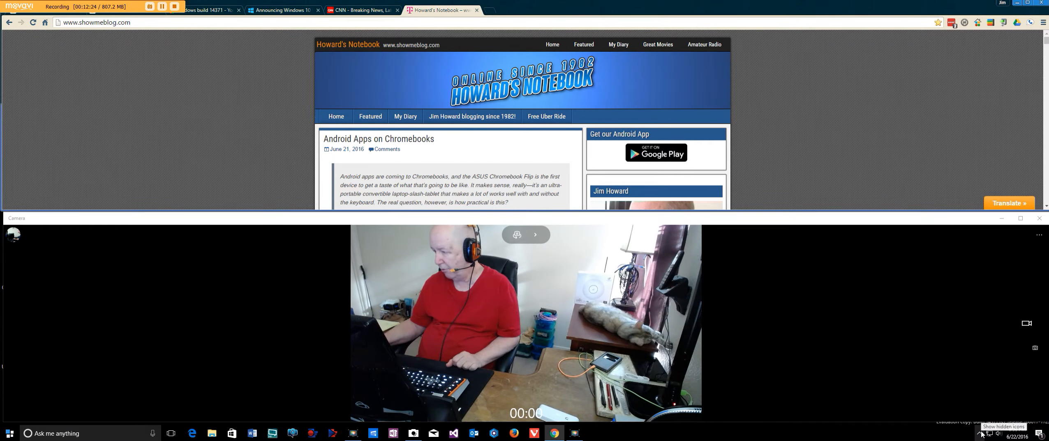
left_click(978, 433)
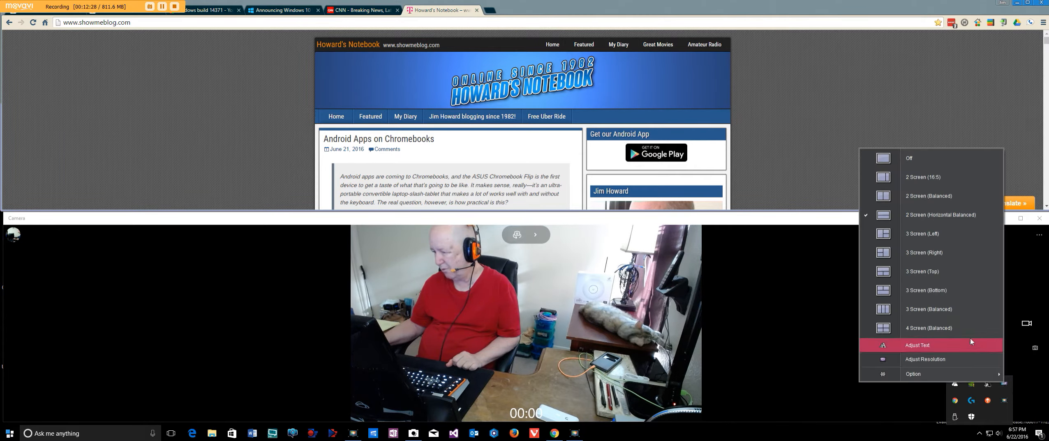
mouse_move(929, 328)
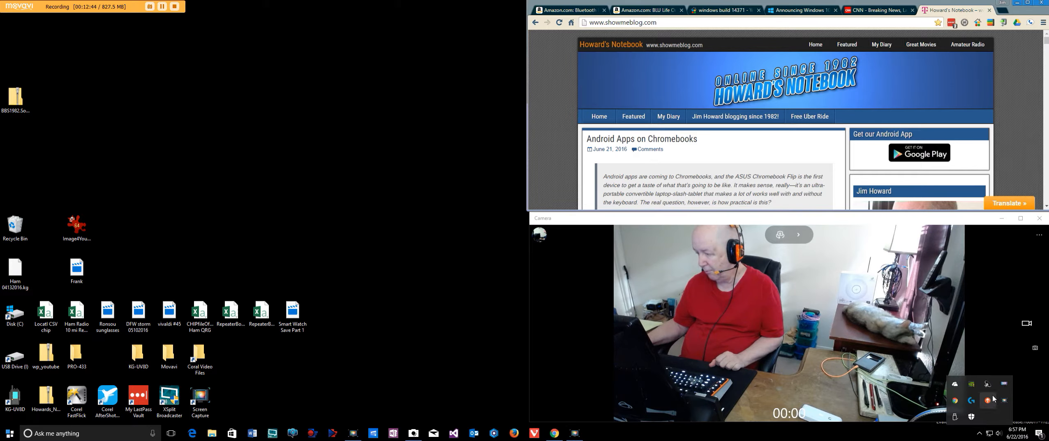
mouse_move(1004, 386)
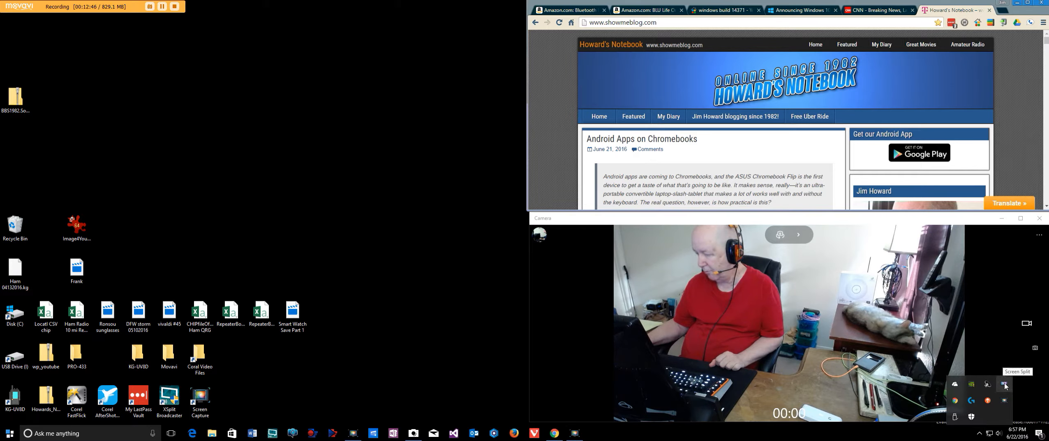
Step: Switch Screen Split to the side-by-side layout, Camera view left and blog post right
left_click(1004, 385)
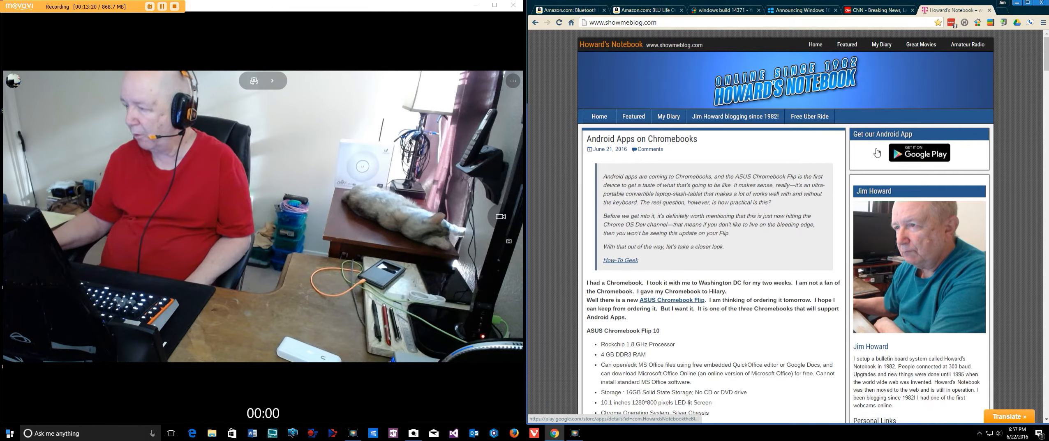
Step: Scroll the Howard's Notebook post down through the Chromebook Flip specs and back to the top
scroll("down", 3)
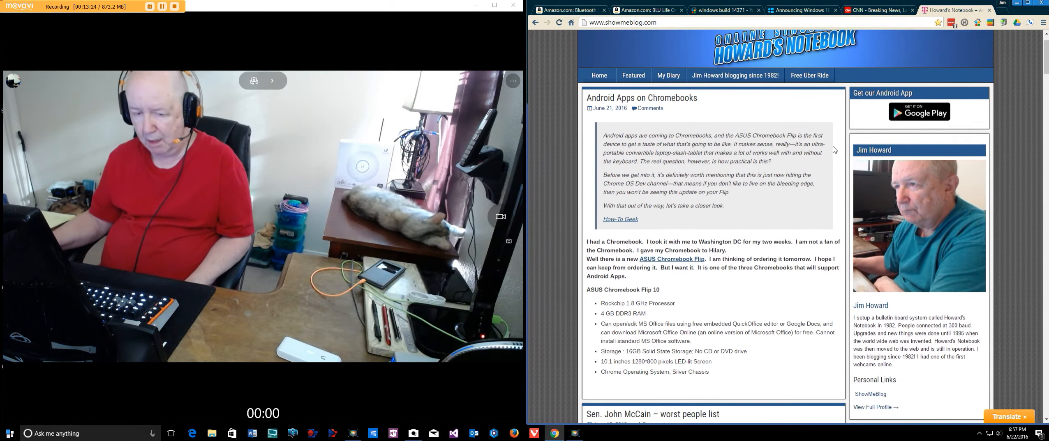
scroll("up", 3)
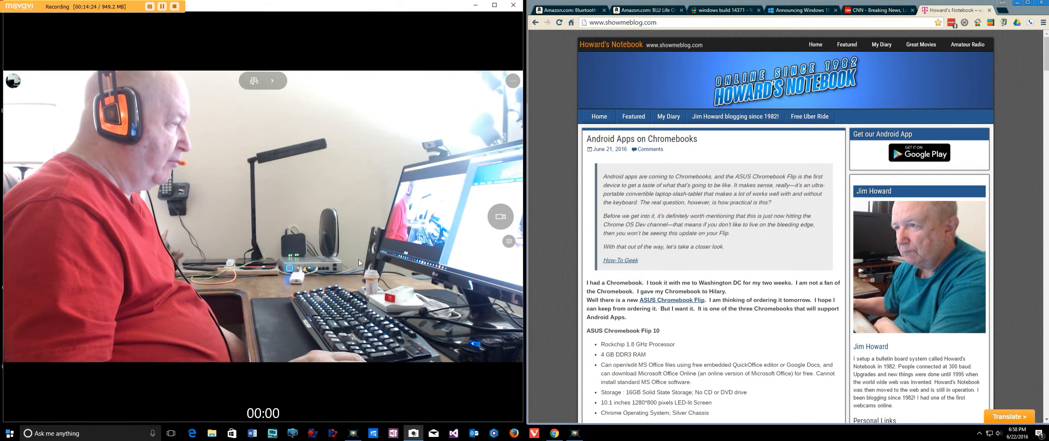
mouse_move(487, 233)
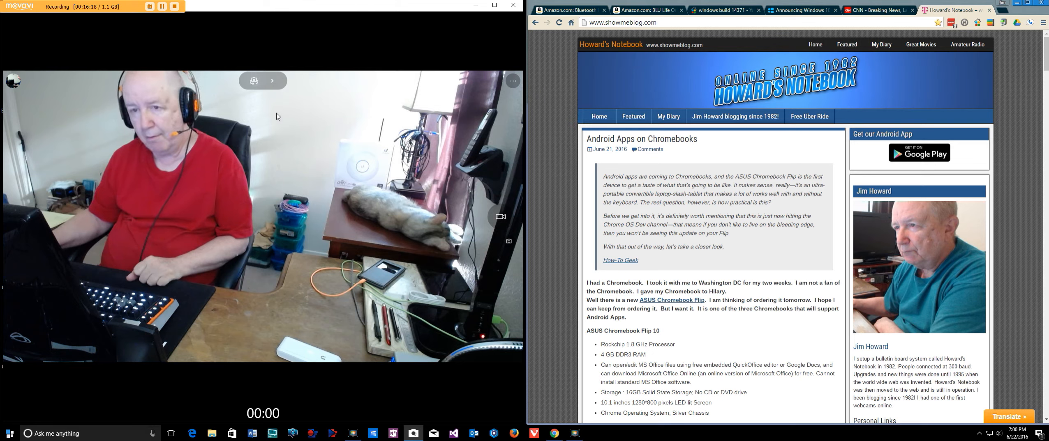
mouse_move(306, 112)
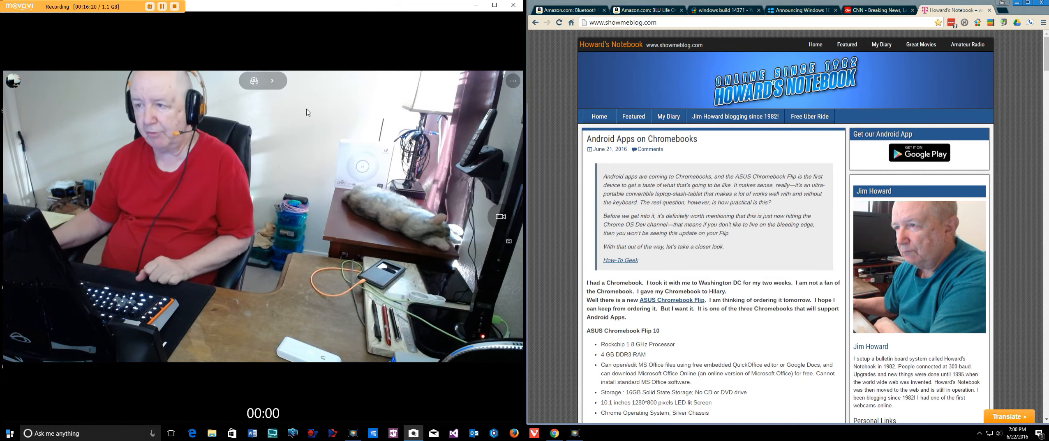
mouse_move(448, 60)
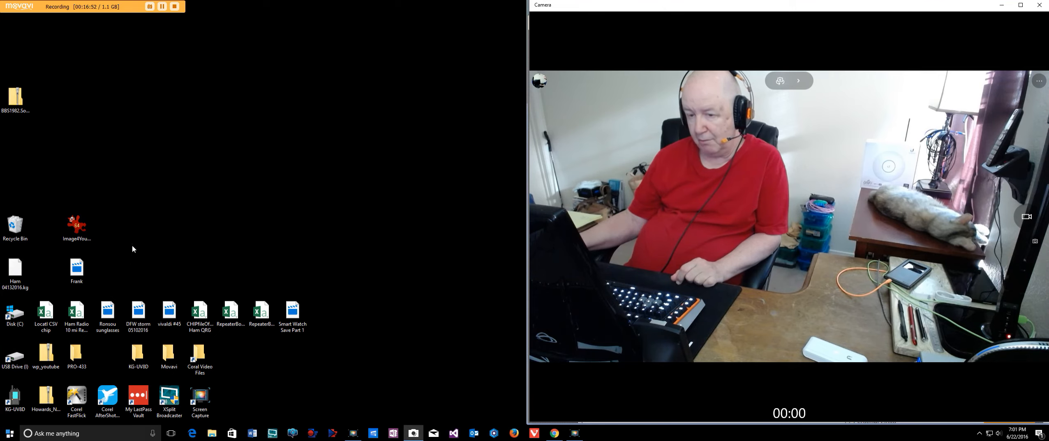
Step: Launch Movies & TV and play an earlier screen recording in a window beside the Camera feed
left_click(76, 266)
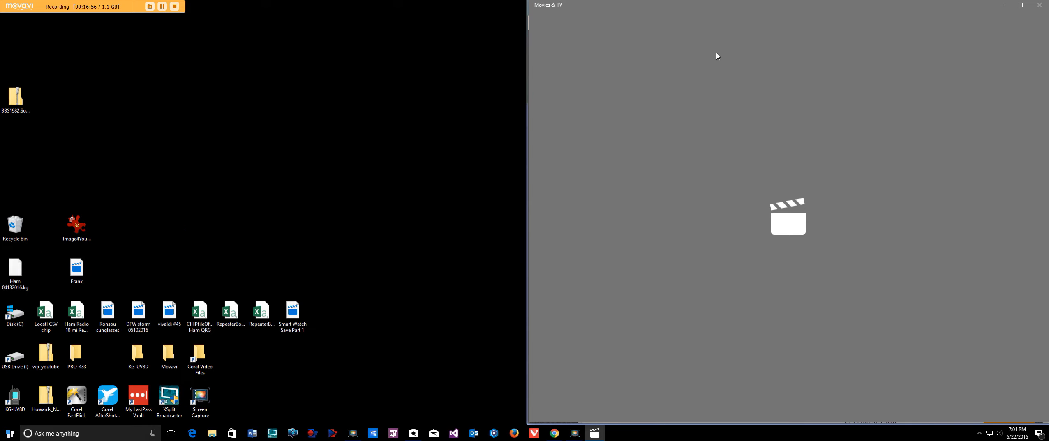
double_click(76, 267)
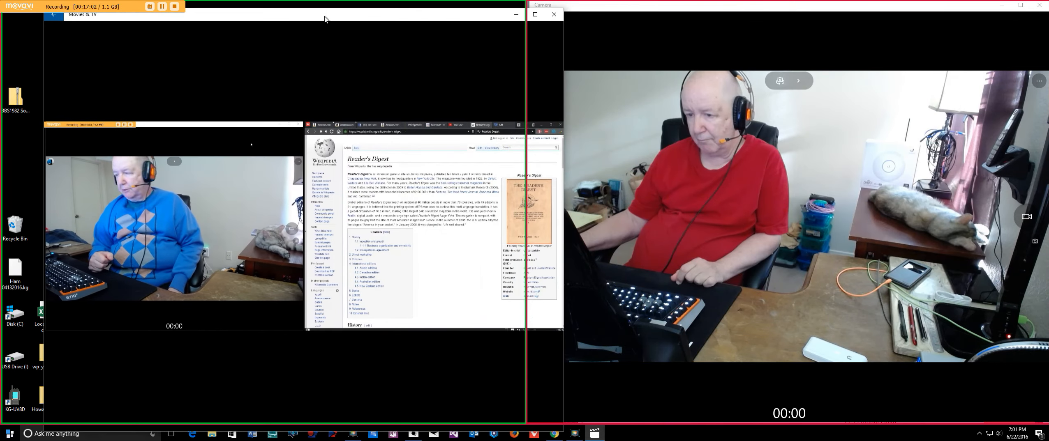
left_click(553, 14)
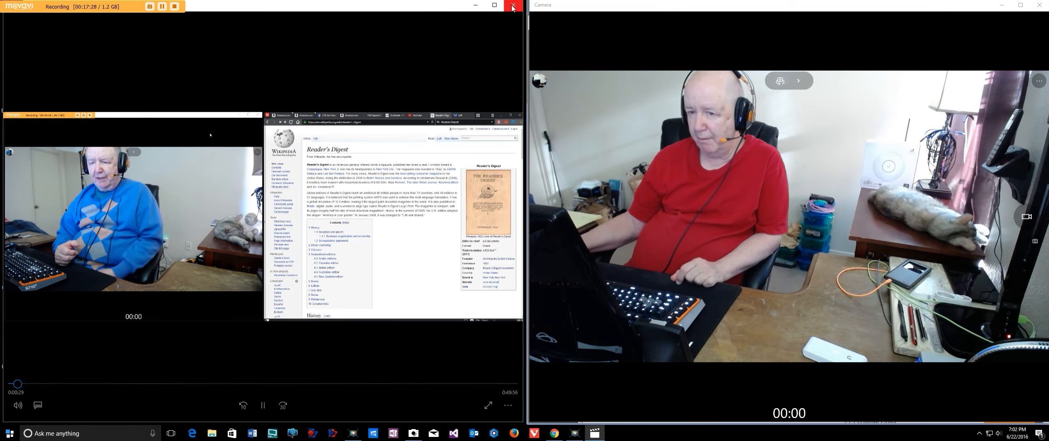
left_click(512, 6)
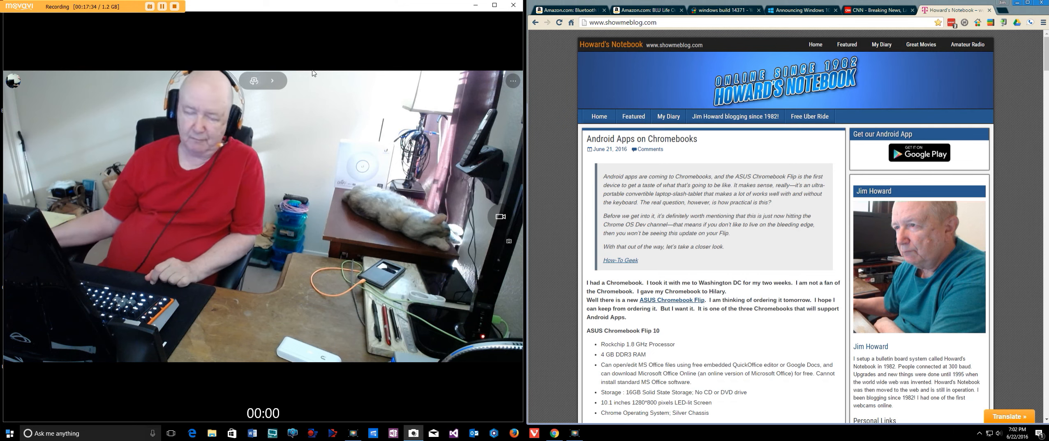
mouse_move(300, 77)
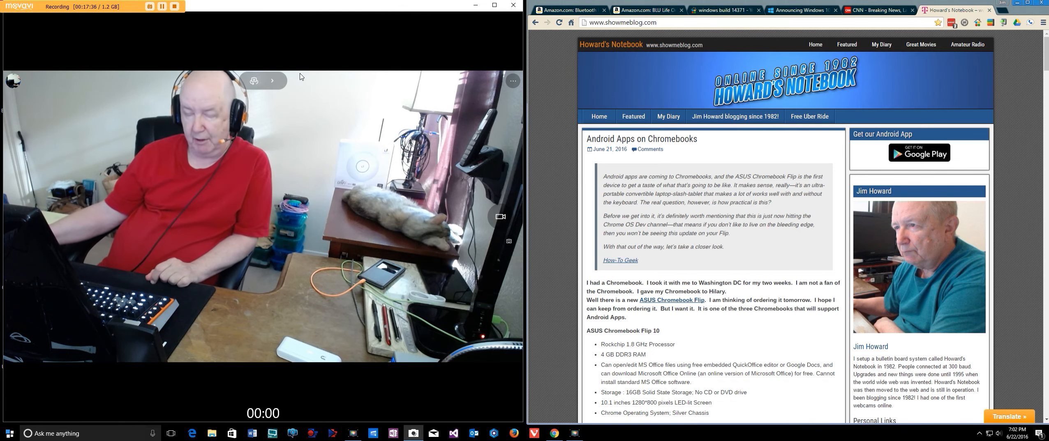